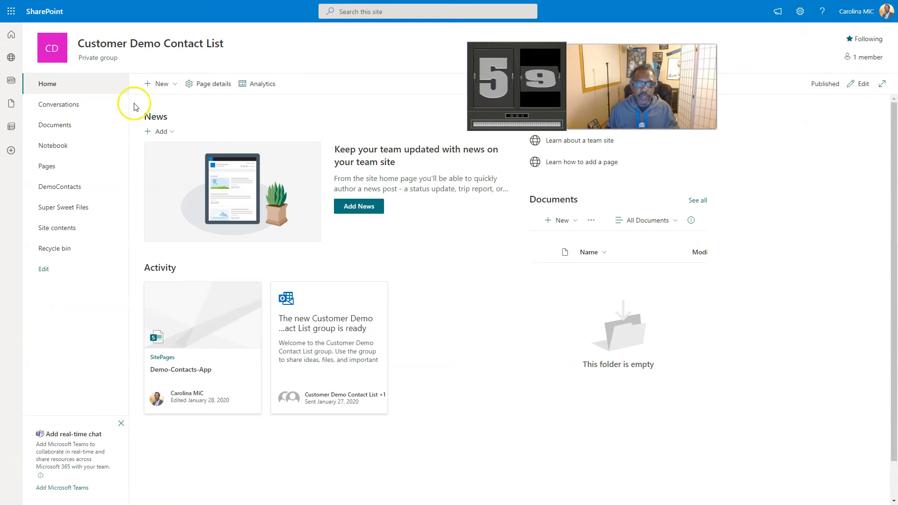
Step: Create a new site page from the Blank template on the Customer Demo Contact List site
click(161, 83)
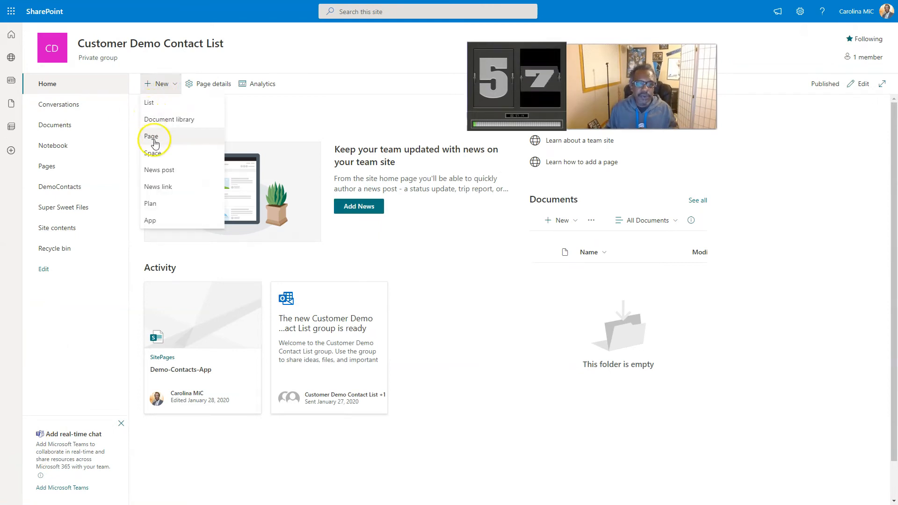
click(151, 136)
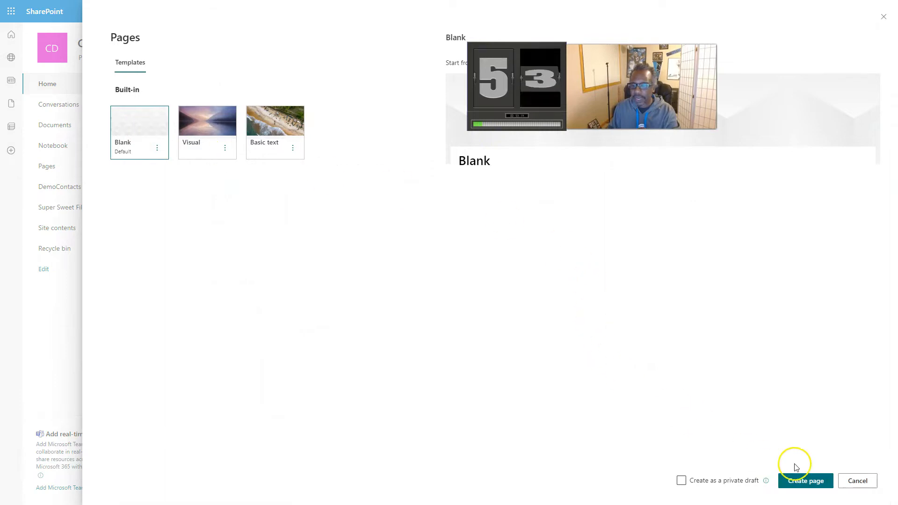
click(805, 481)
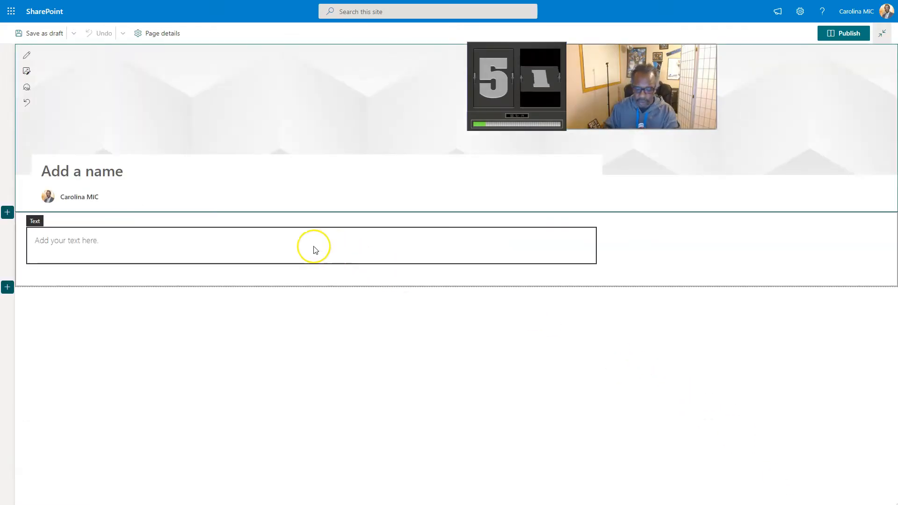
Step: Title the page 'Super Sweet Libraries' and insert a Quick links web part
text(Super Se)
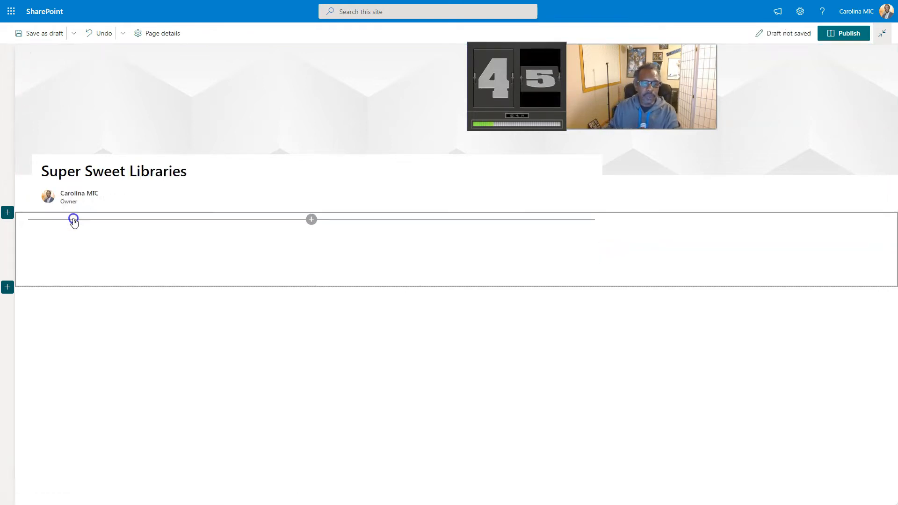
click(311, 219)
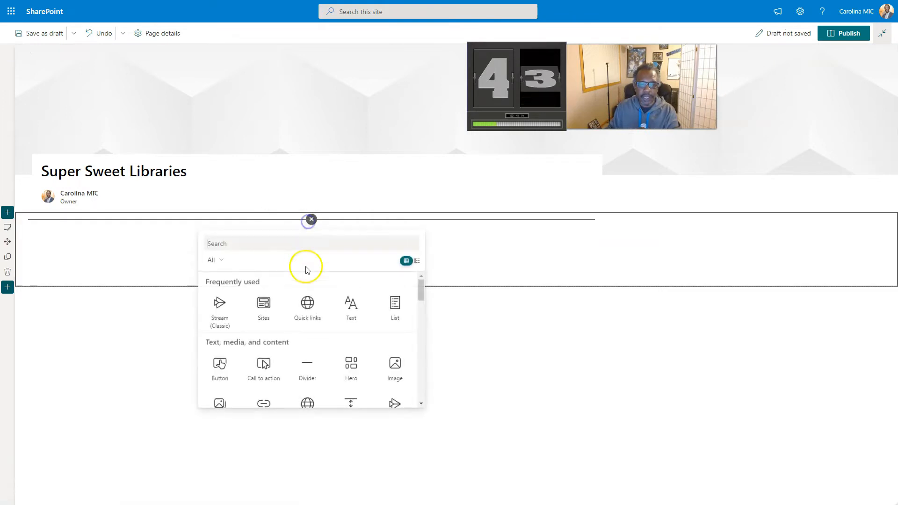
click(307, 306)
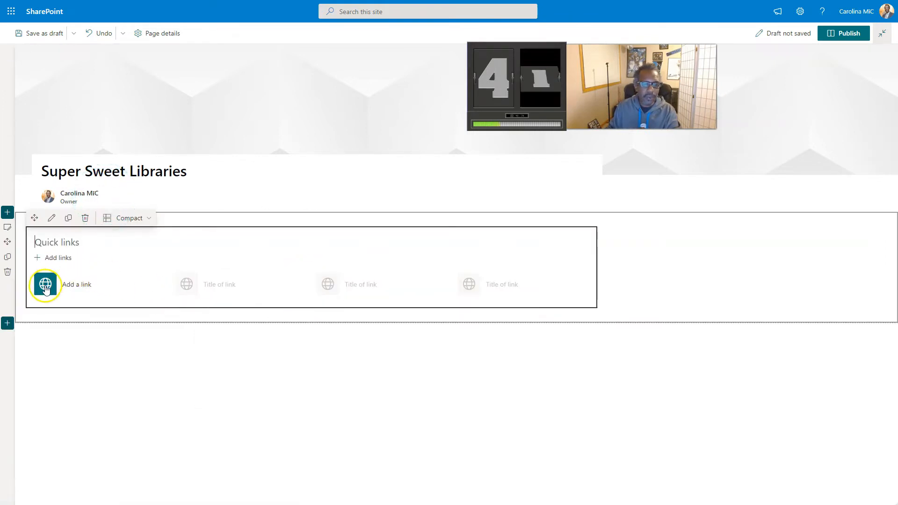
Step: Add a Quick link to this site's Documents library
click(45, 285)
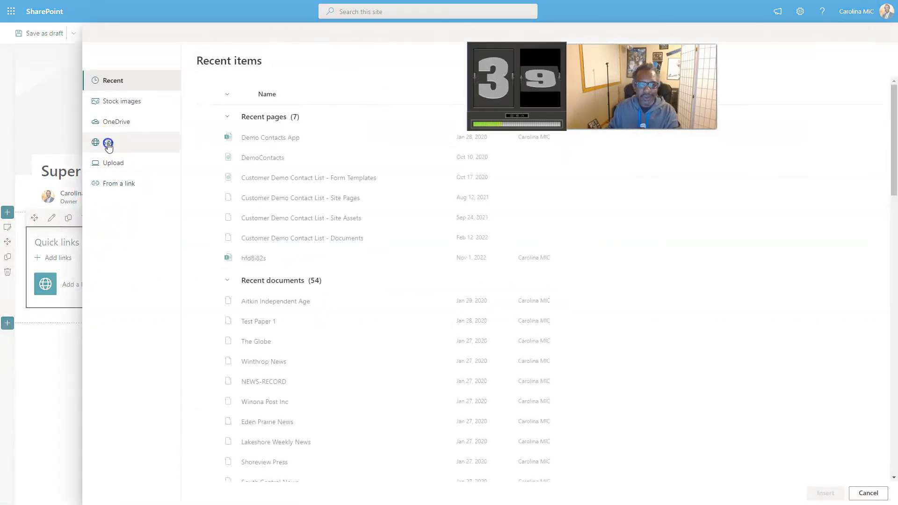
click(108, 142)
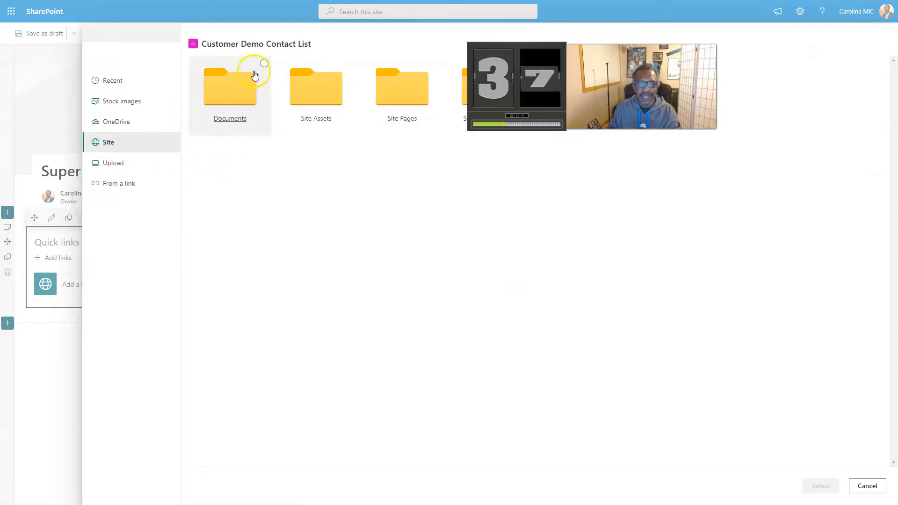
click(229, 86)
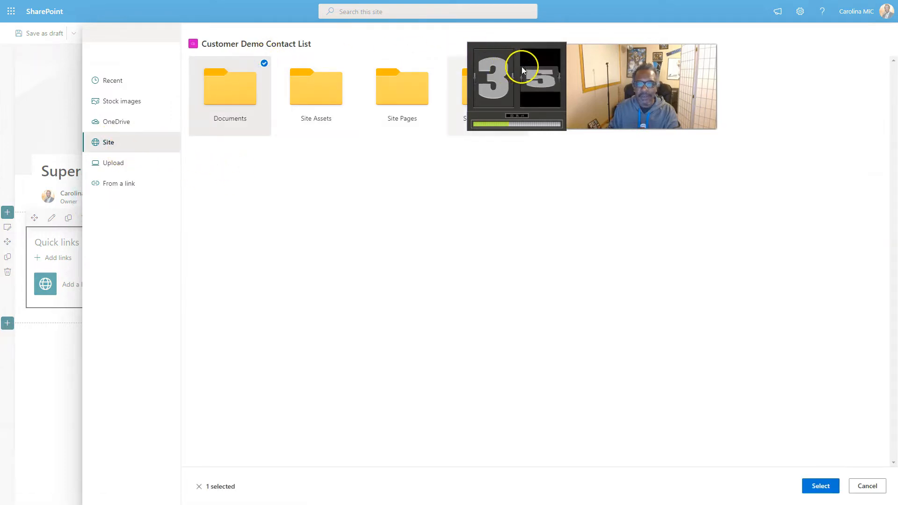
click(820, 486)
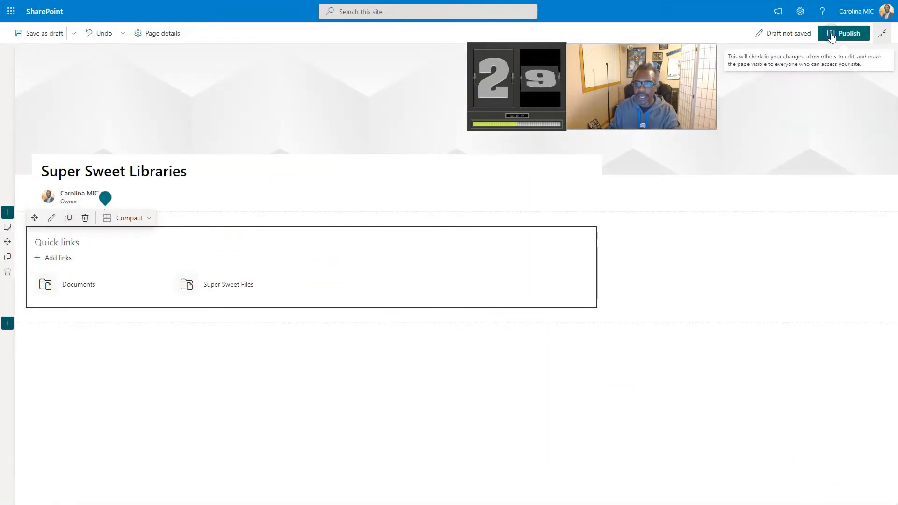
Step: Publish the page and save a 'Libraries' navigation link with Documents nested beneath it
click(849, 33)
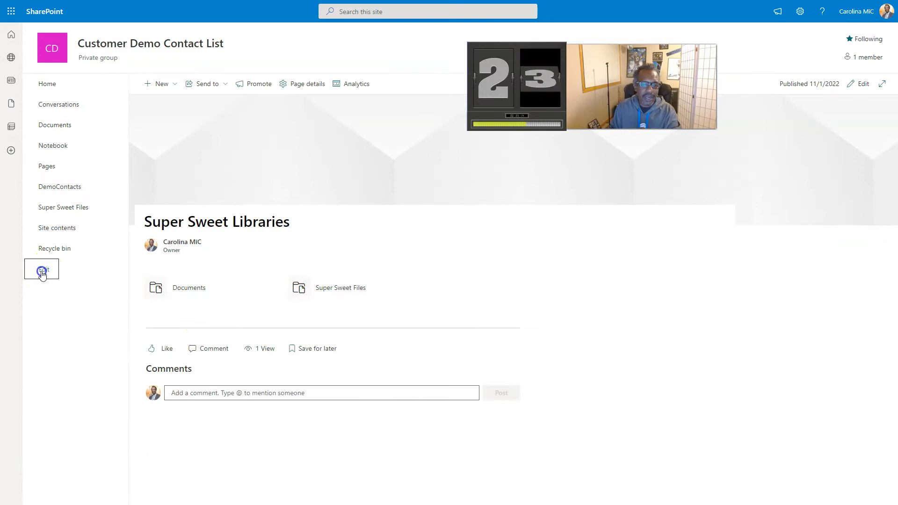
click(41, 270)
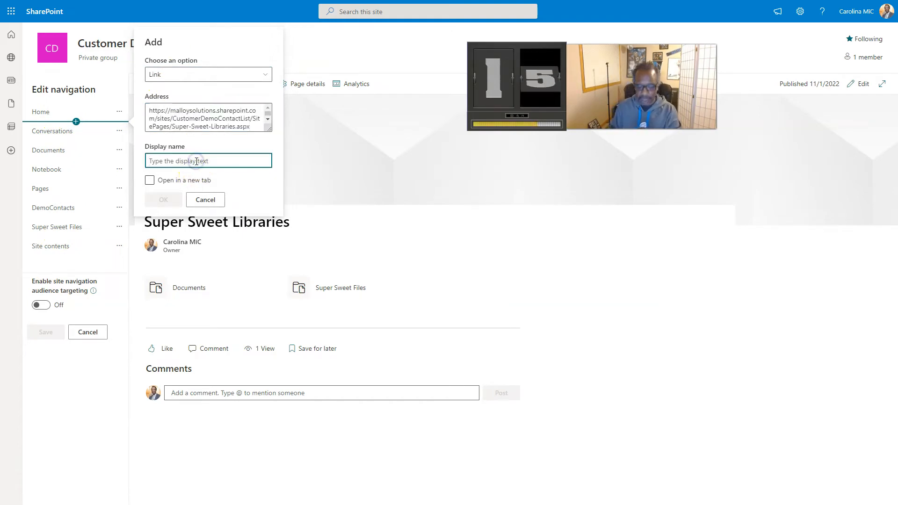
text(Librar)
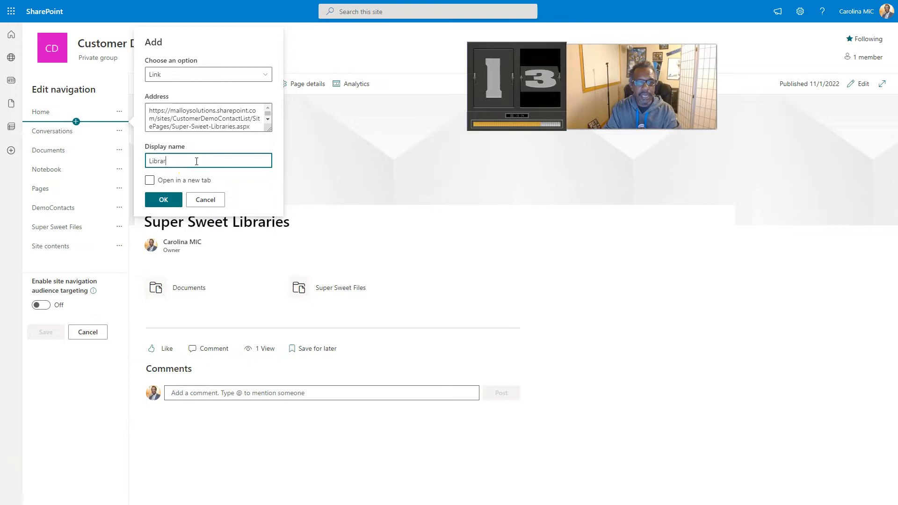
click(163, 199)
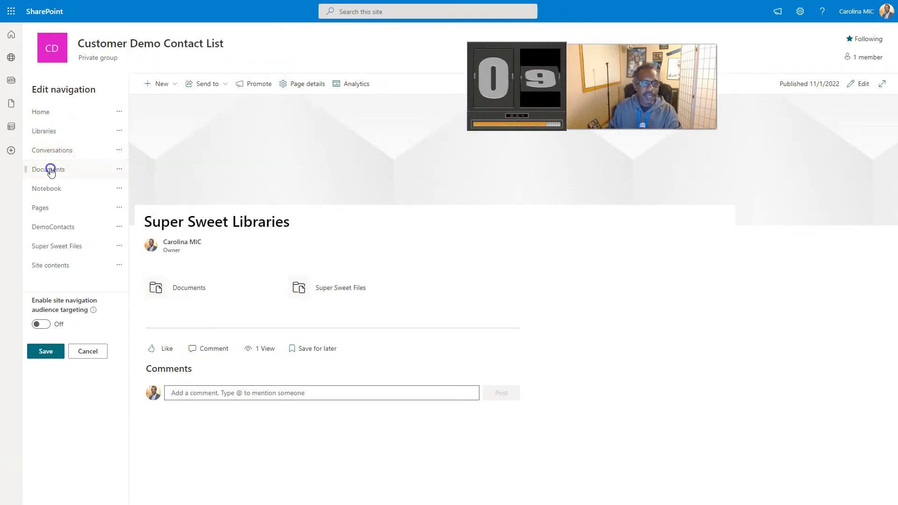
drag(49, 169, 48, 150)
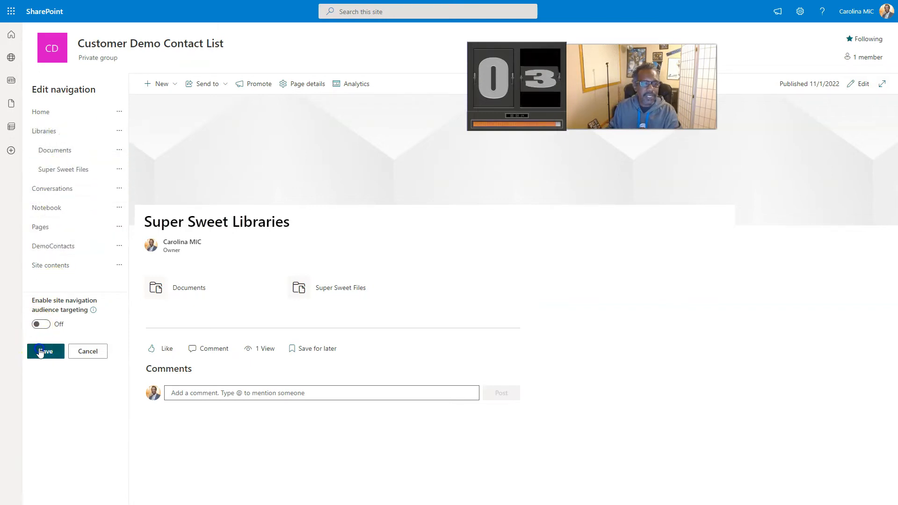
click(45, 352)
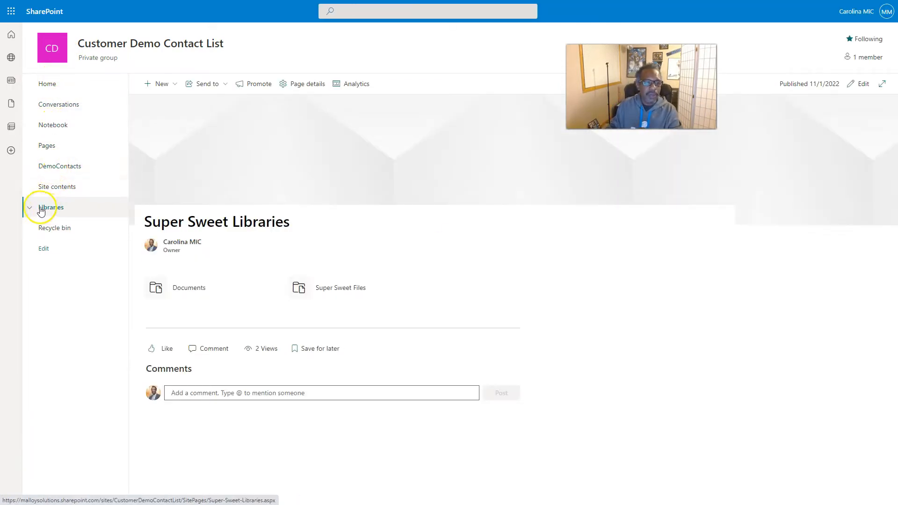
Step: Expand Libraries in the left navigation and open its Documents sub-link
click(50, 207)
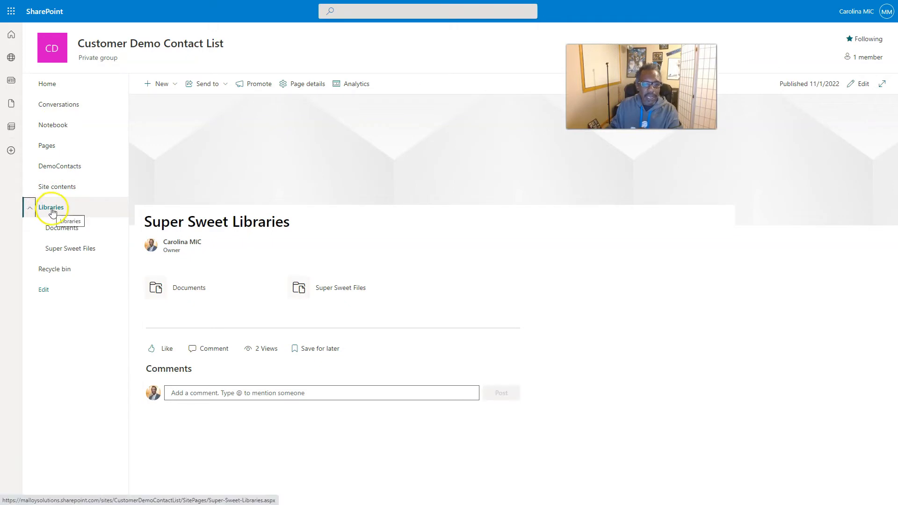
click(51, 206)
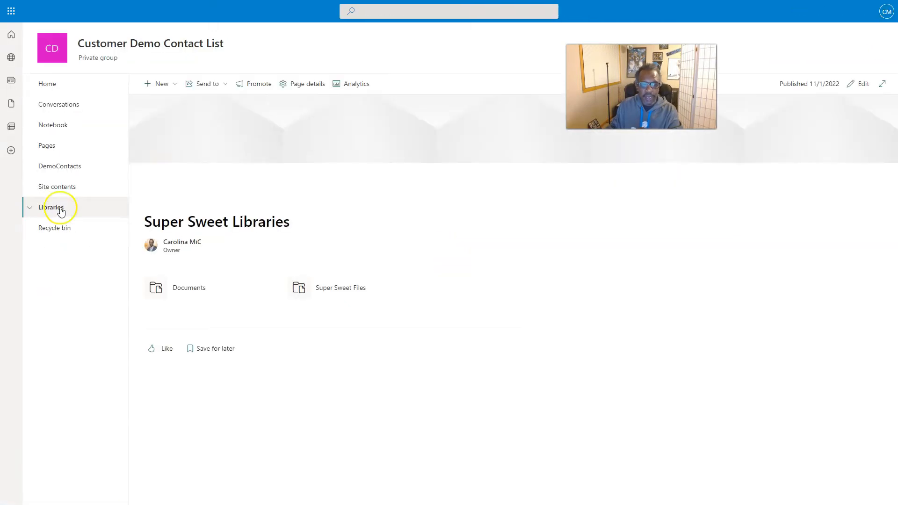
click(51, 206)
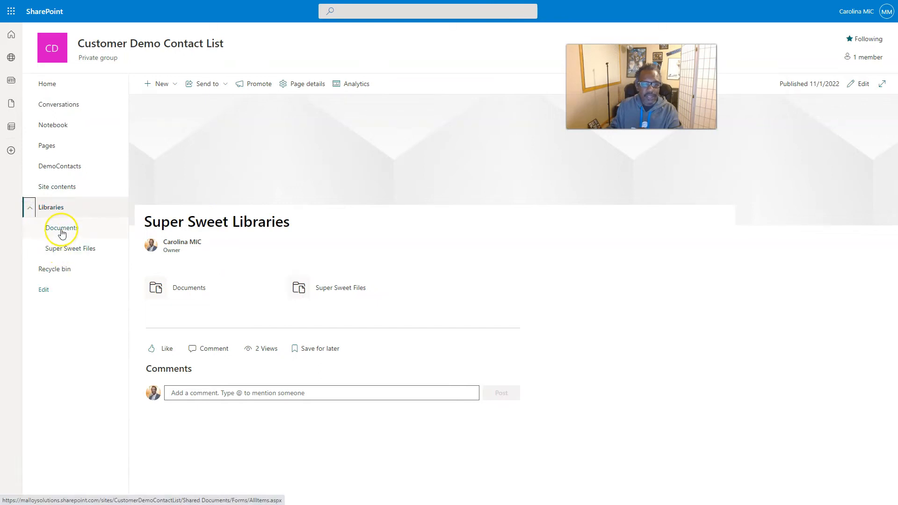
mouse_move(62, 228)
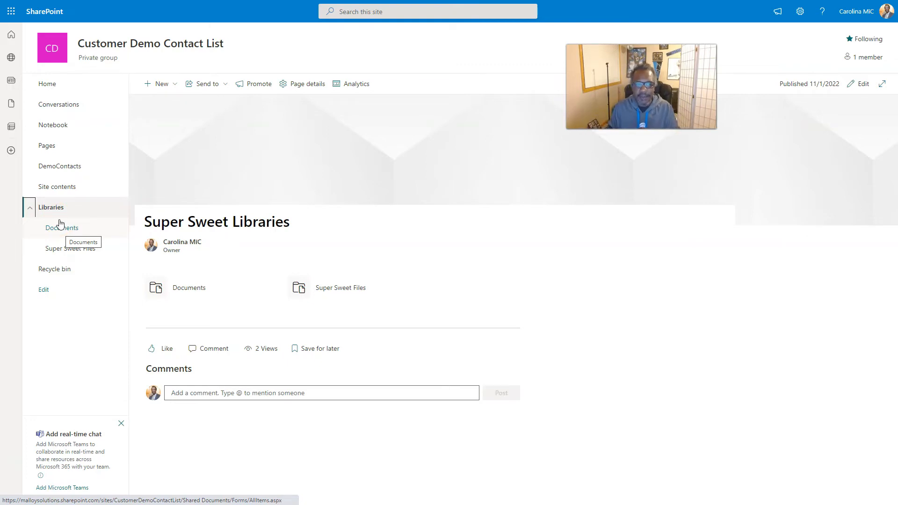
click(48, 84)
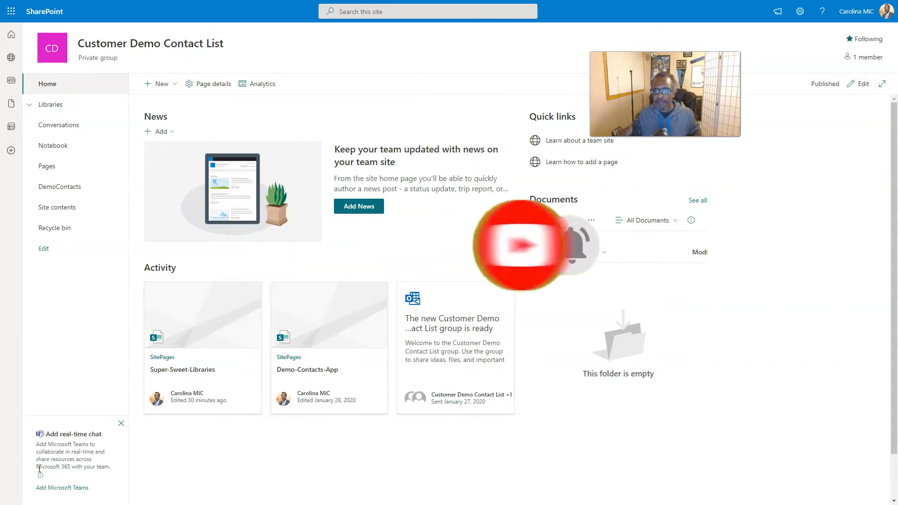
Step: Go back to the site home page and open Super Sweet Libraries from navigation
click(182, 370)
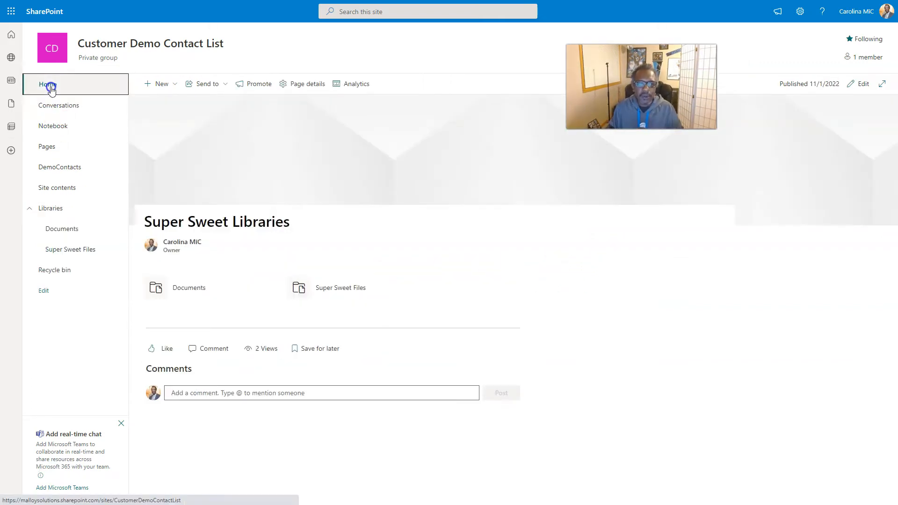
click(48, 84)
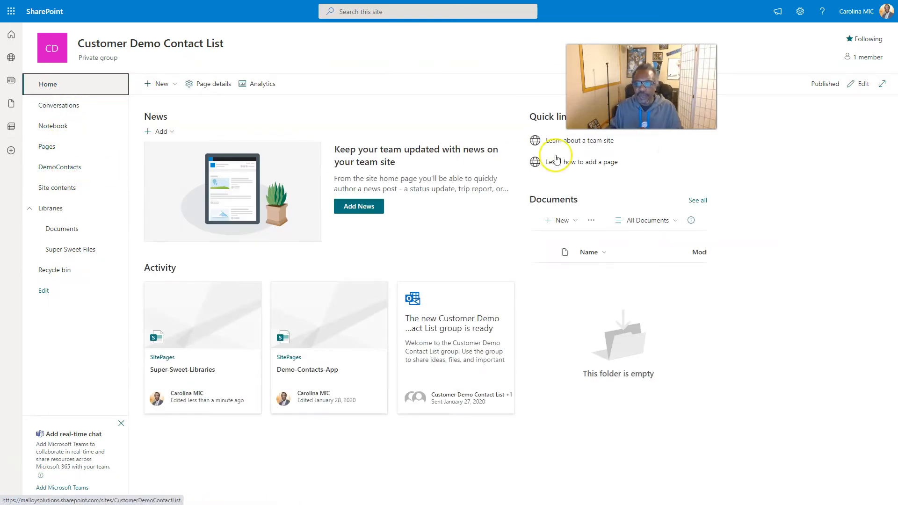
mouse_move(675, 168)
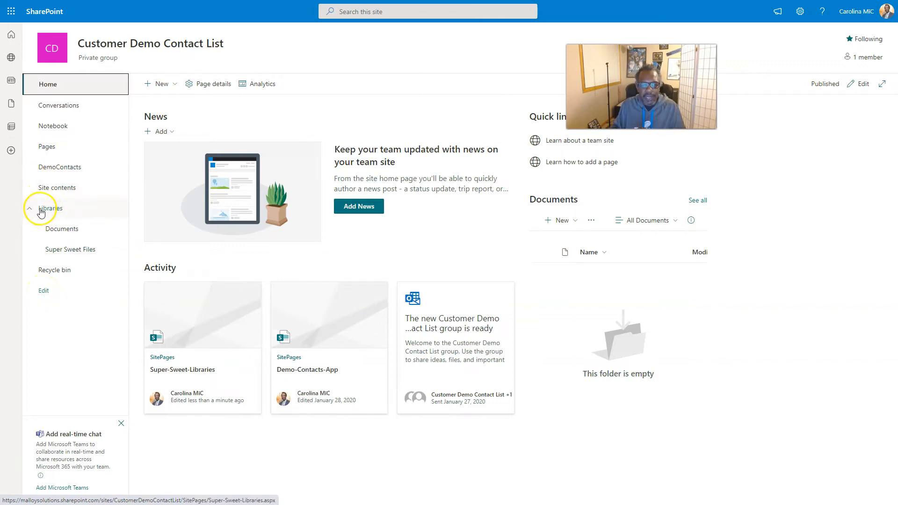
click(43, 291)
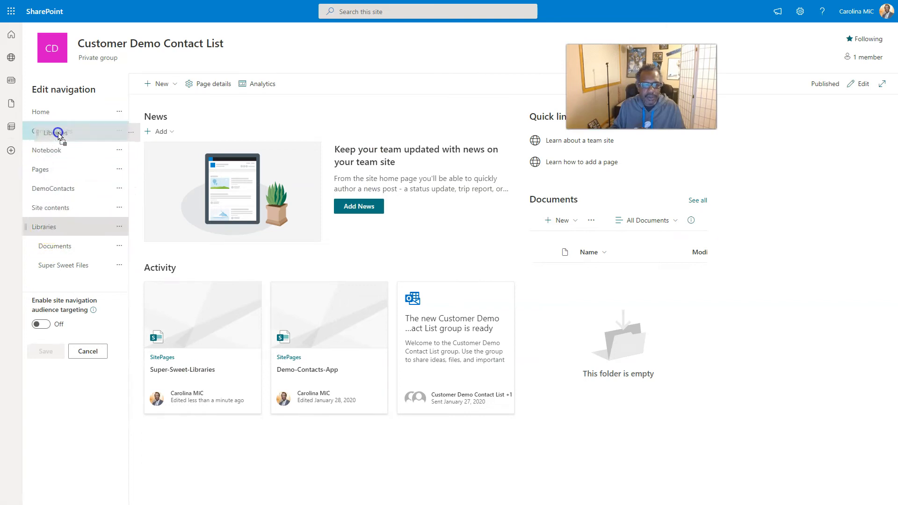
Step: Save navigation with Libraries below Home, expand it, and open Super Sweet Libraries
click(87, 351)
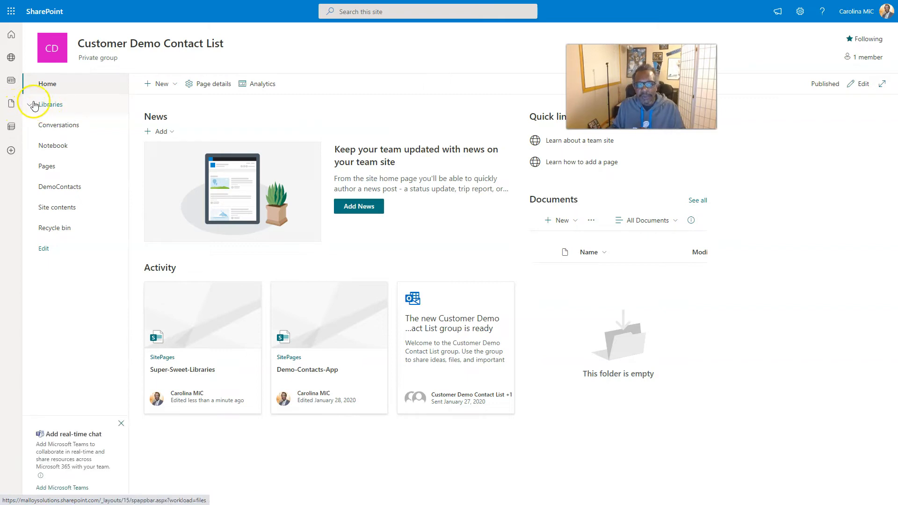
click(50, 104)
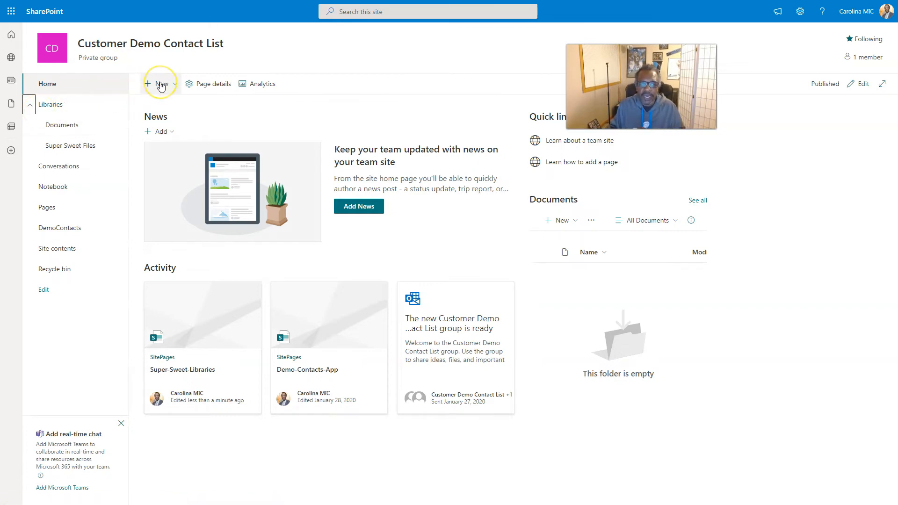
click(51, 105)
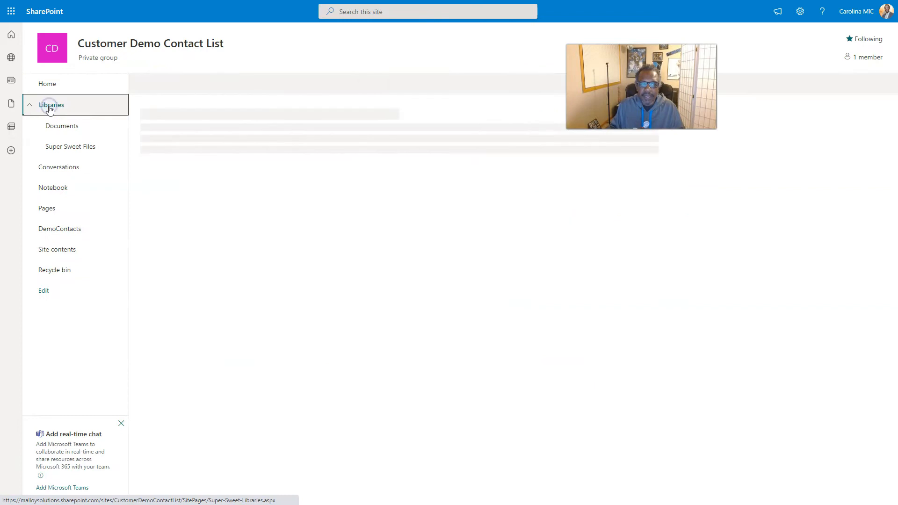
click(51, 105)
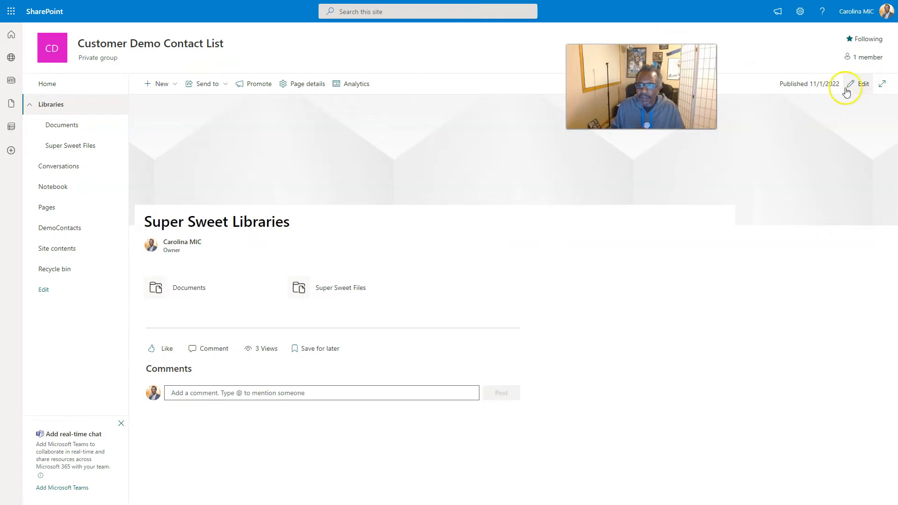
Step: Switch the Super Sweet Libraries page into edit mode
click(850, 84)
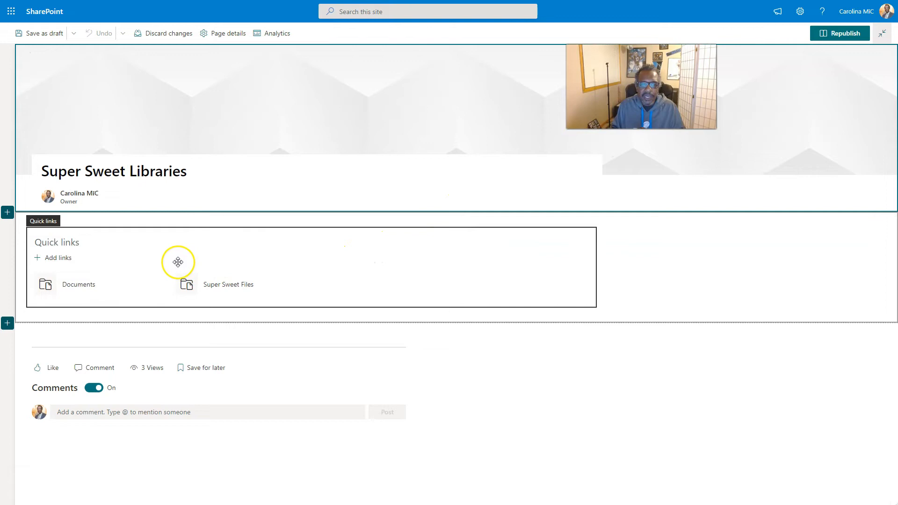
mouse_move(157, 291)
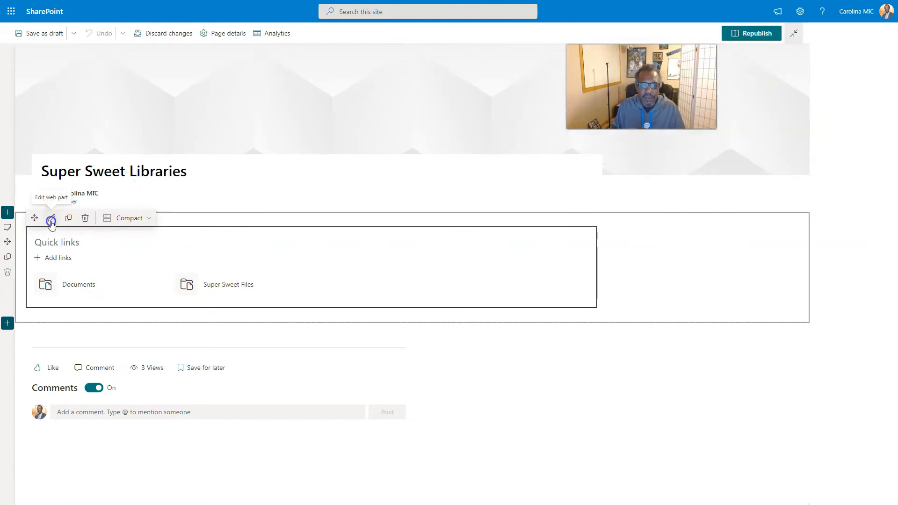
Step: Preview Filmstrip, Grid, List, Compact and Button layouts for Quick links, then settle on Tiles
click(52, 218)
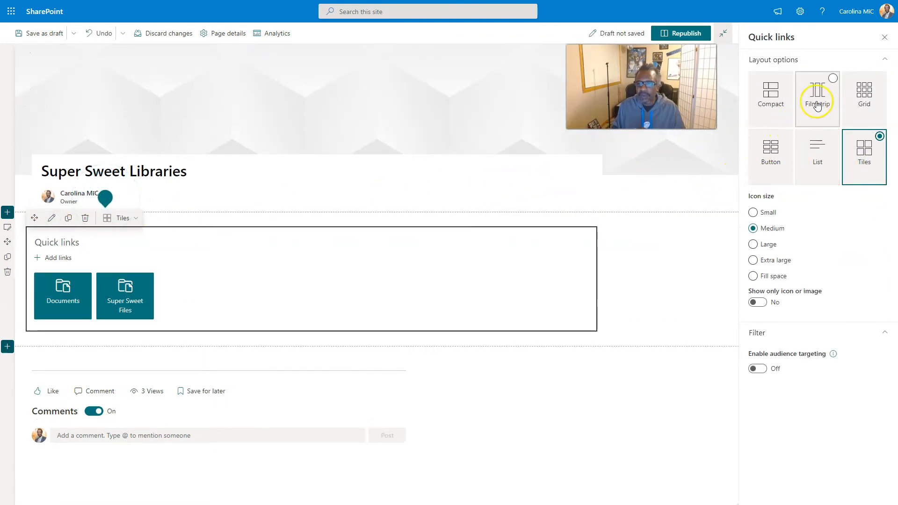
click(817, 95)
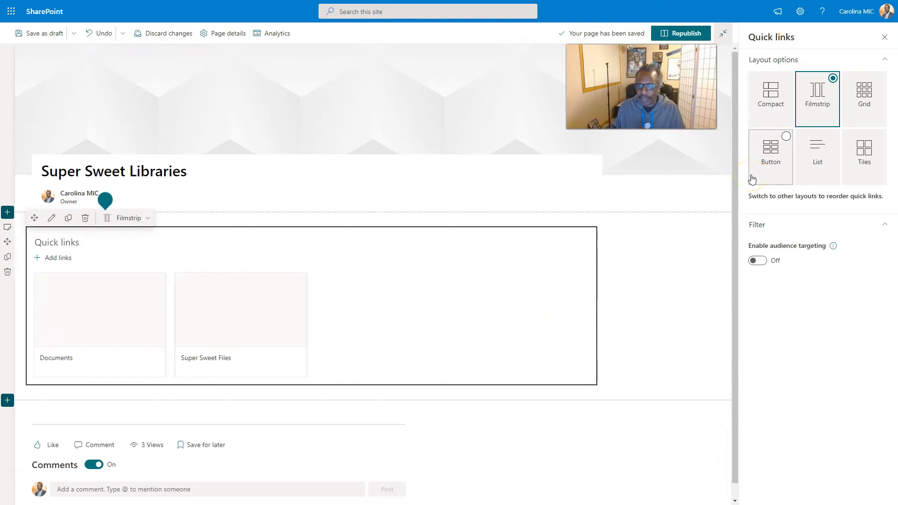
click(864, 97)
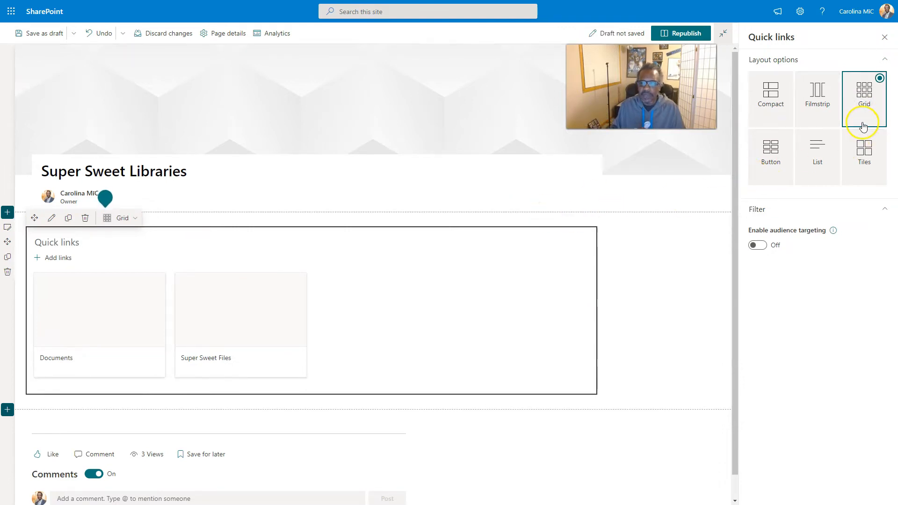
click(865, 150)
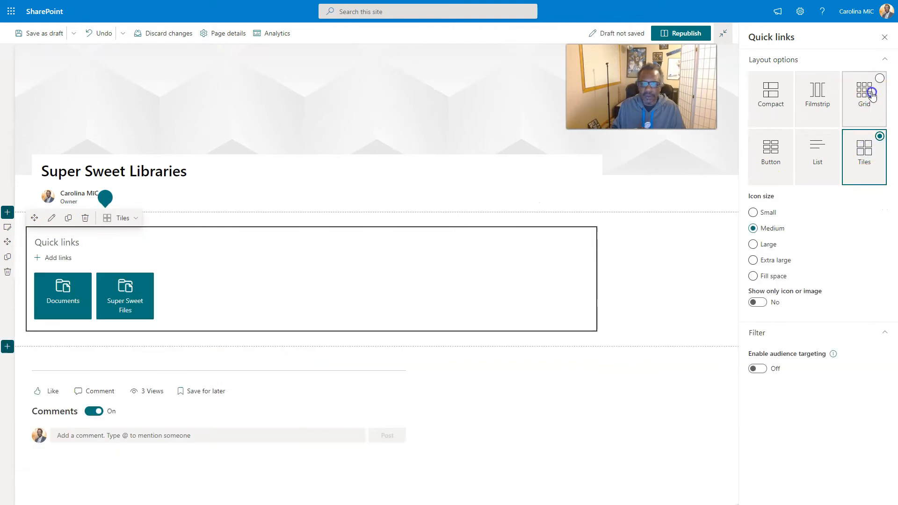
click(864, 94)
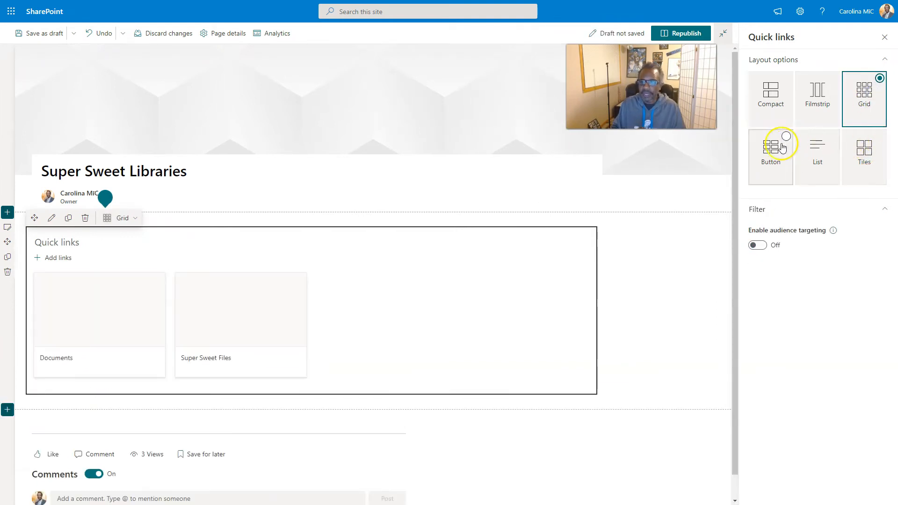
click(817, 151)
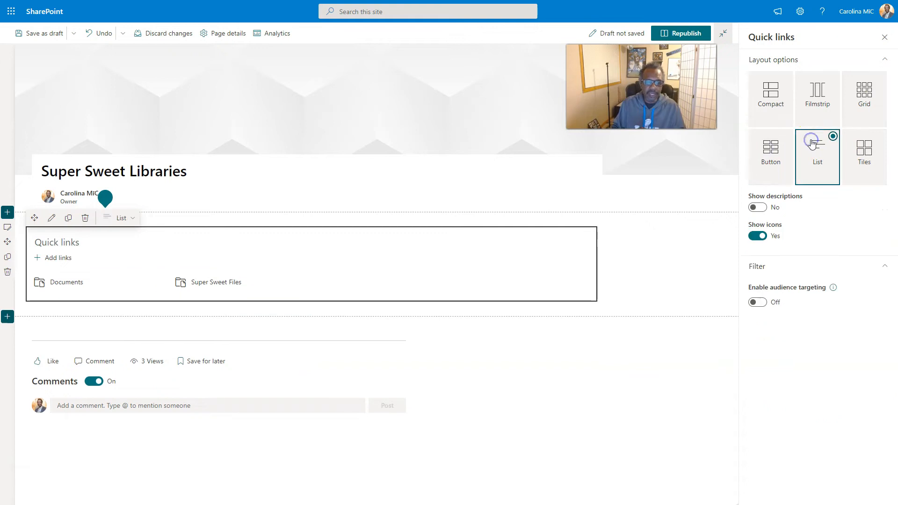
click(771, 99)
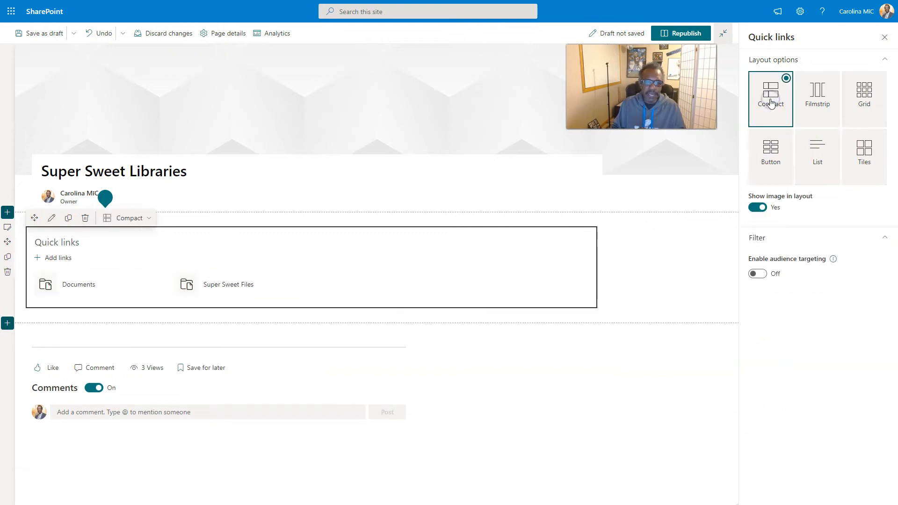
click(770, 152)
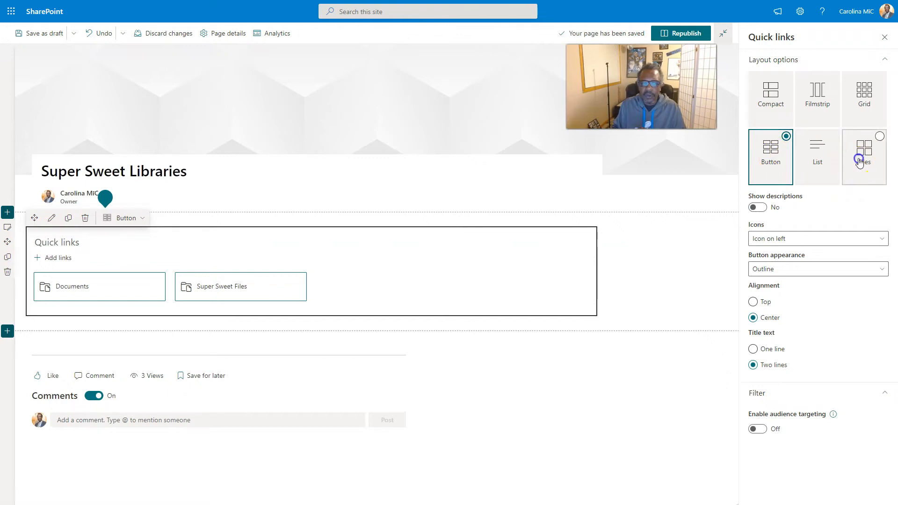
click(865, 156)
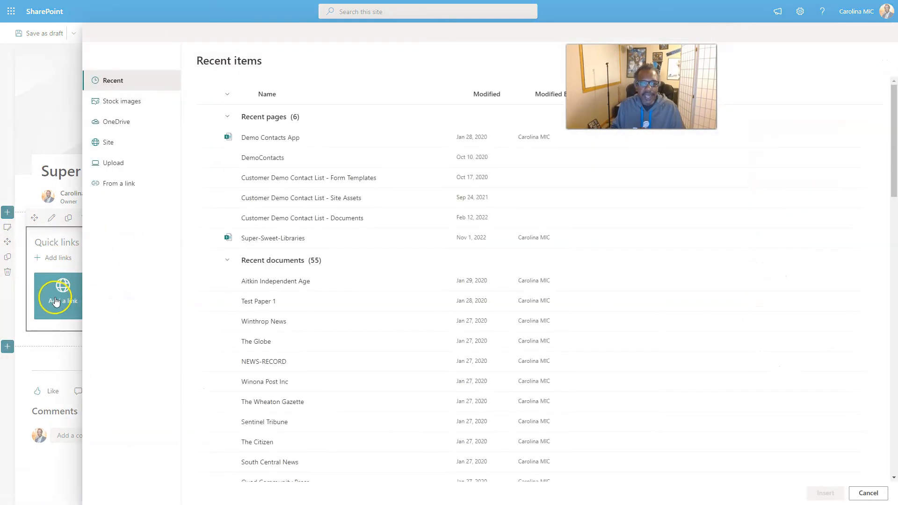
Step: Link the site's Super Sweet Files and Documents libraries as Quick links tiles
click(109, 142)
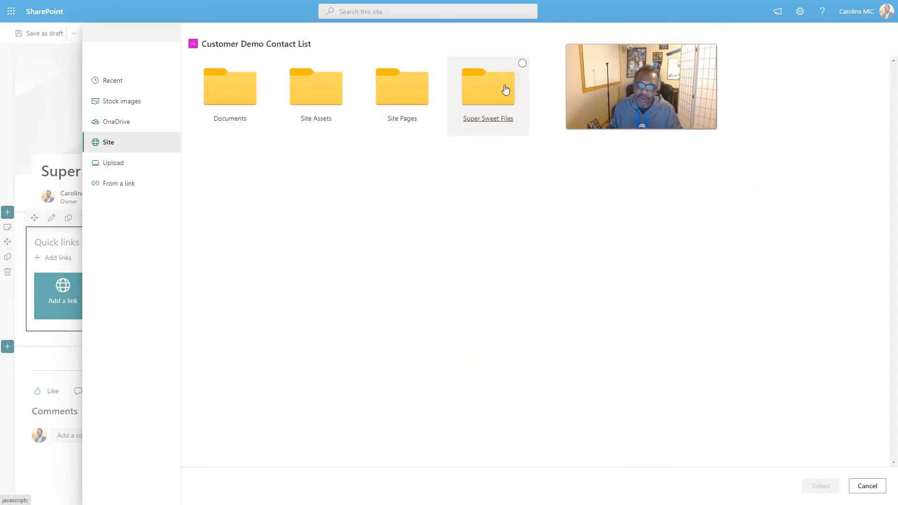
click(229, 87)
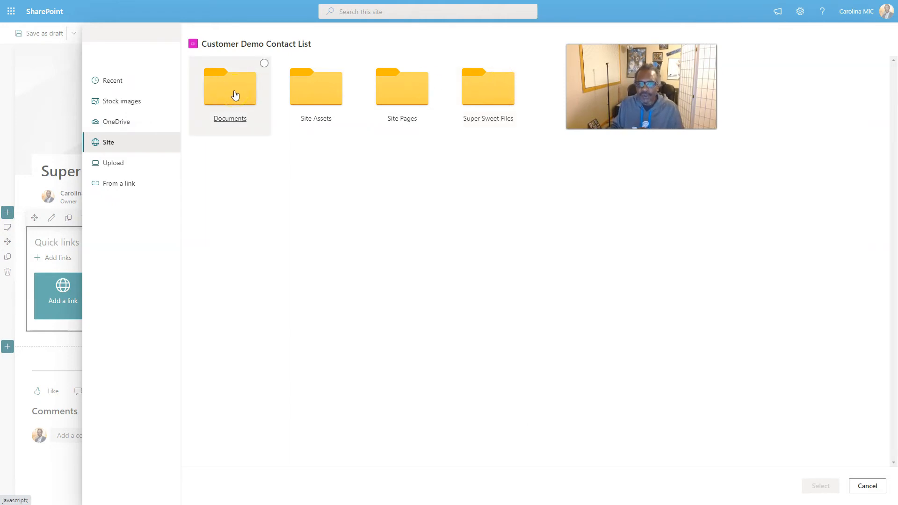
double_click(230, 87)
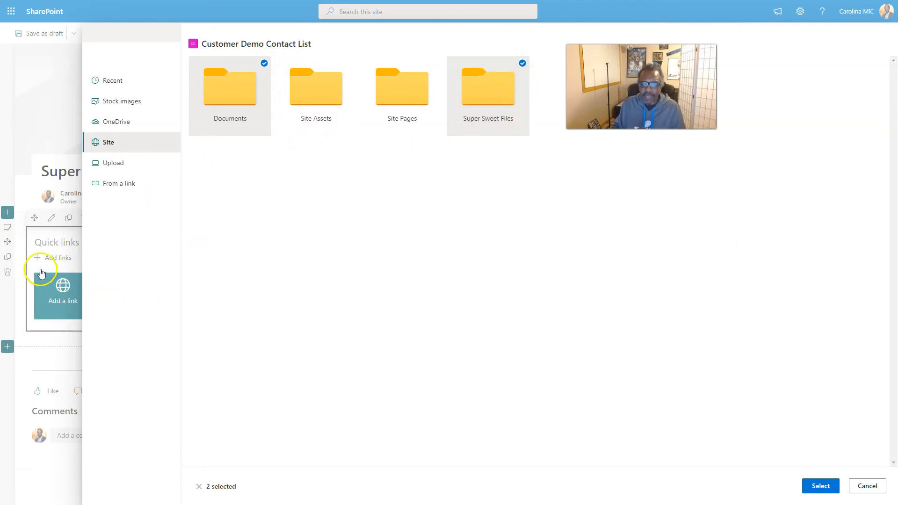
mouse_move(761, 462)
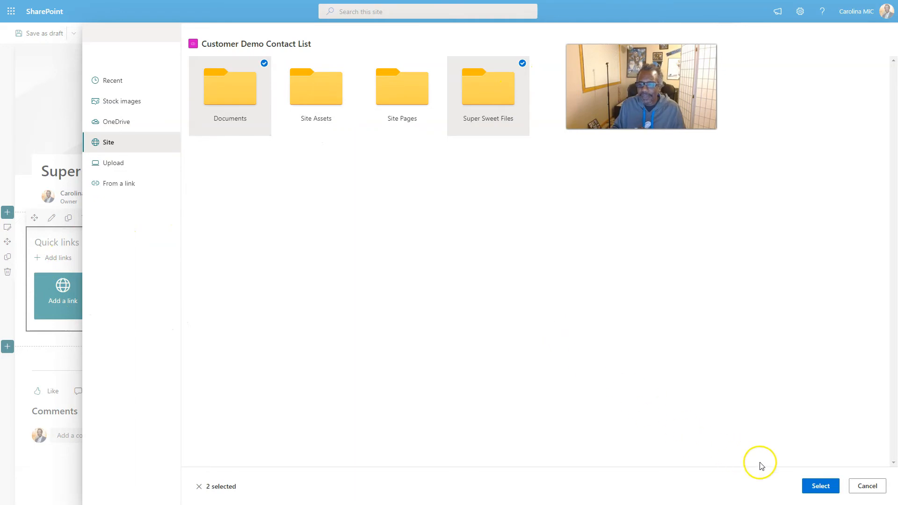
click(821, 485)
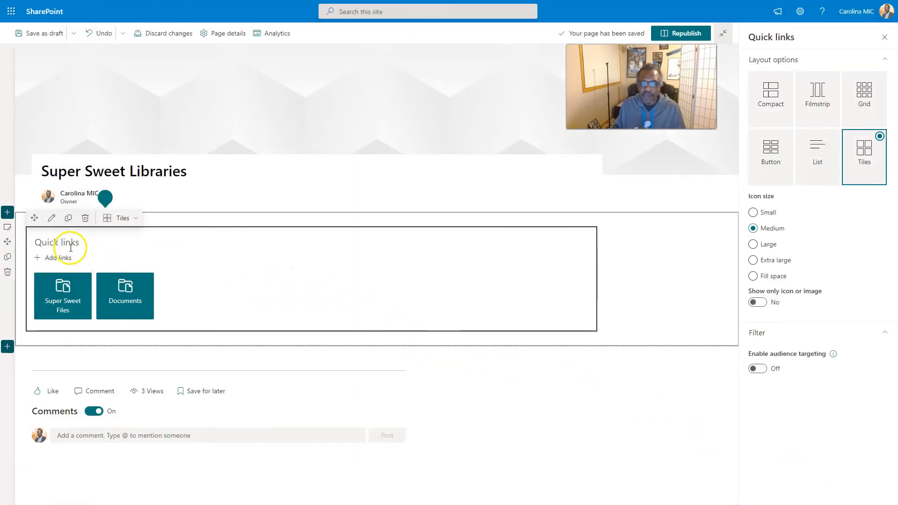
mouse_move(128, 310)
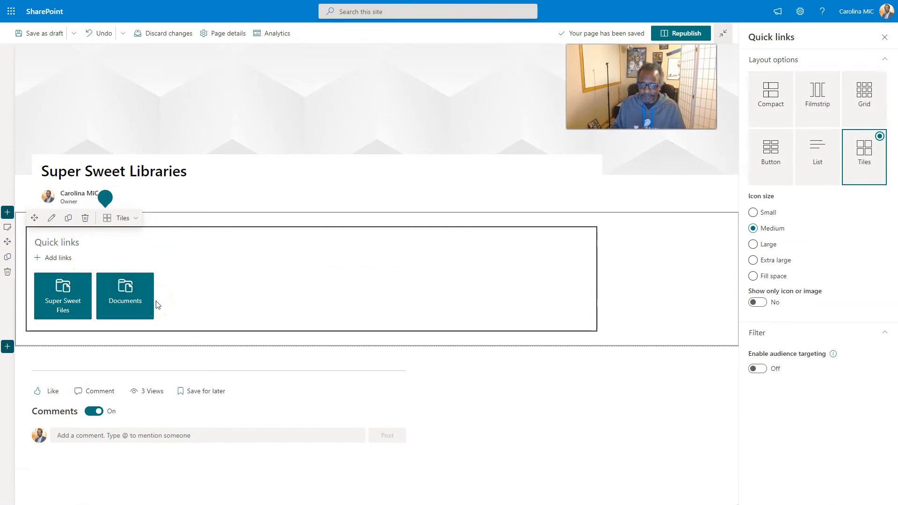
Step: Republish the page so Super Sweet Files and Documents appear as tiles
click(681, 33)
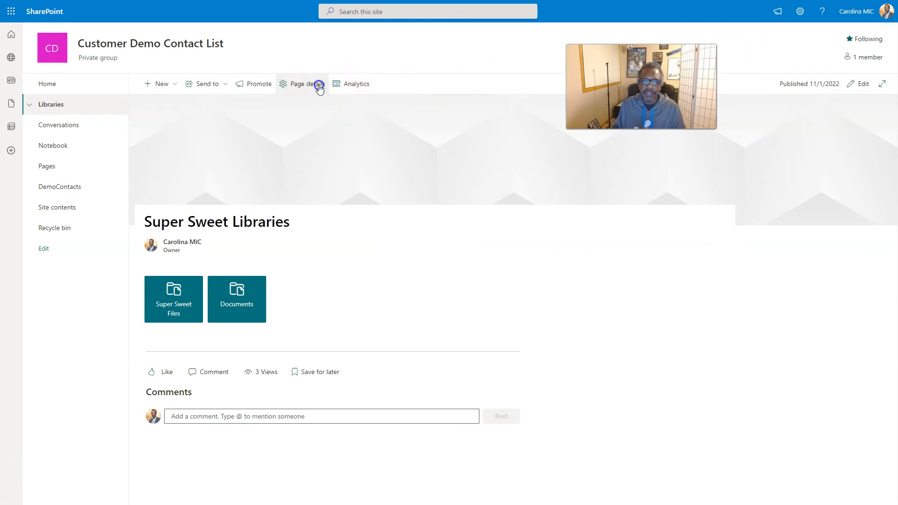
Step: Show page details, browse the entry types for a link below Home, then cancel everything
click(302, 84)
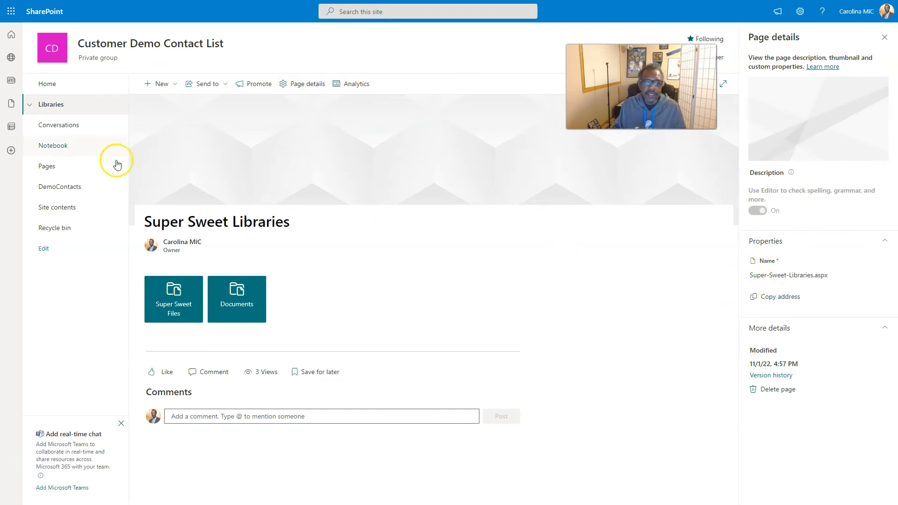
mouse_move(67, 378)
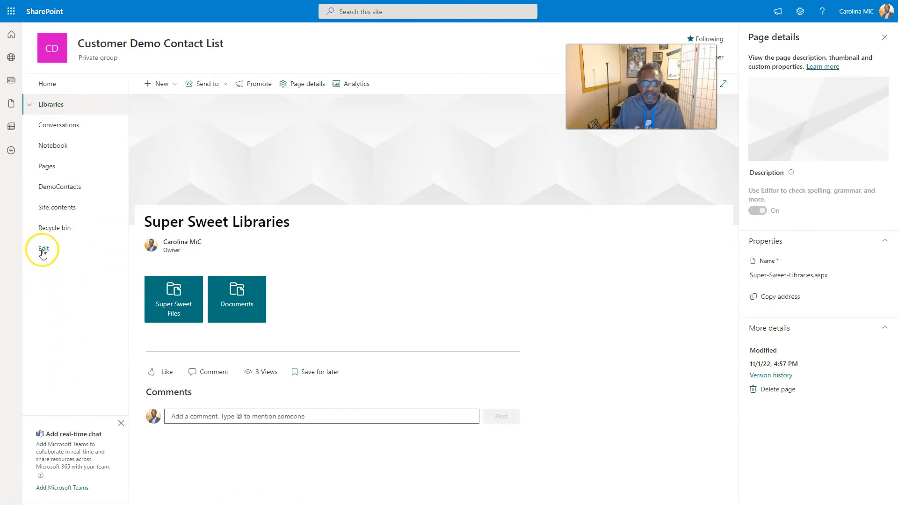
click(44, 249)
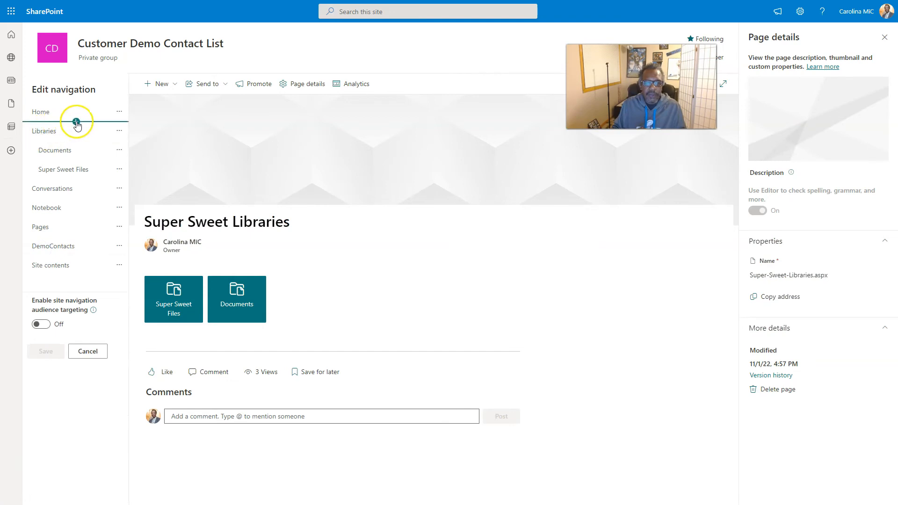
click(74, 121)
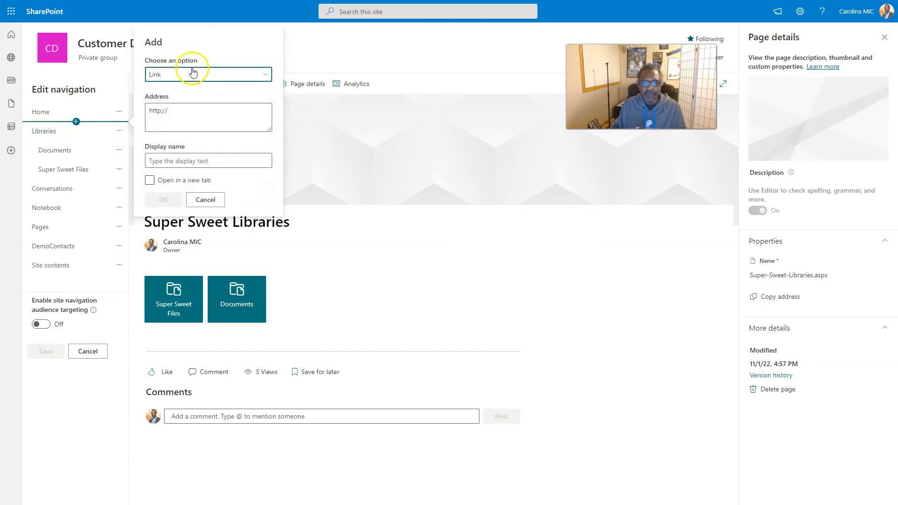
click(208, 74)
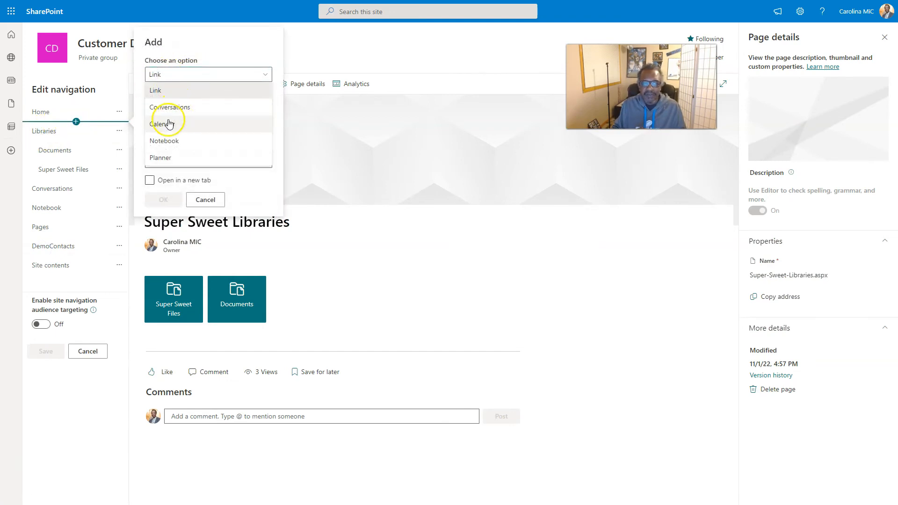
mouse_move(156, 118)
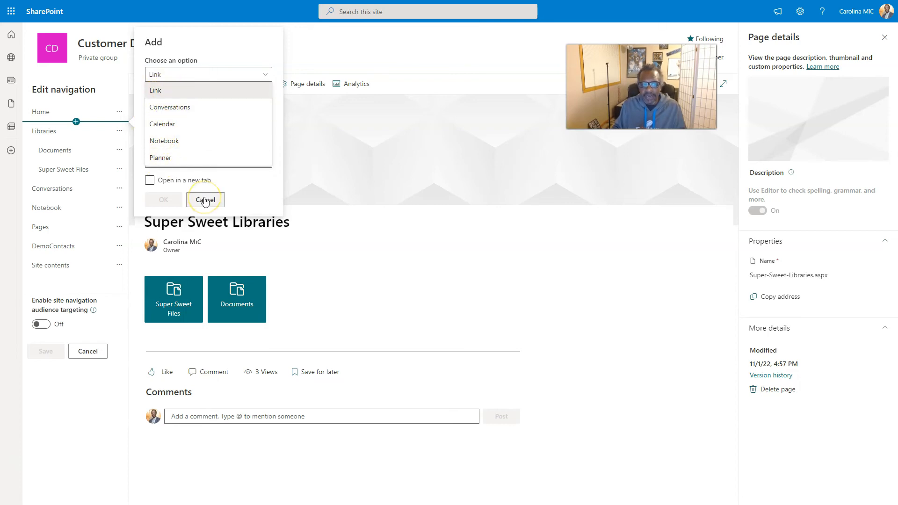
click(204, 199)
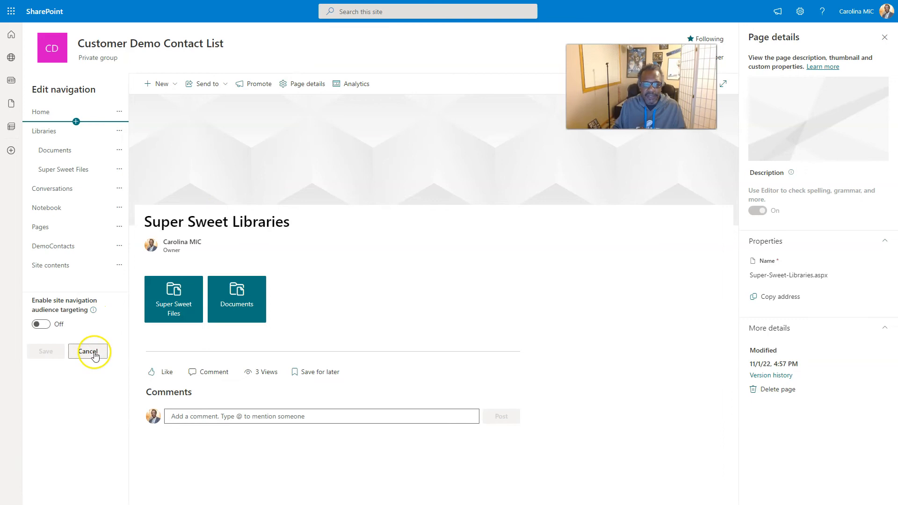
click(89, 352)
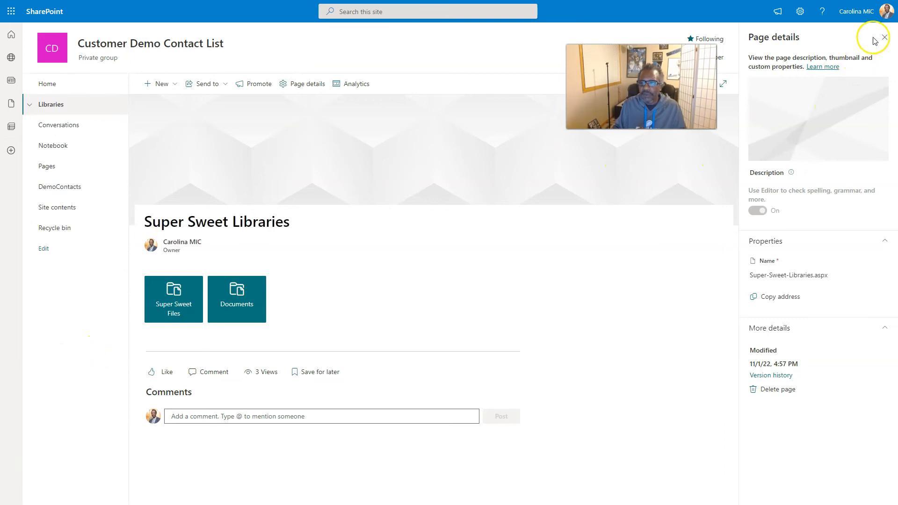
Step: Close page details and set the site navigation orientation to Horizontal
click(888, 38)
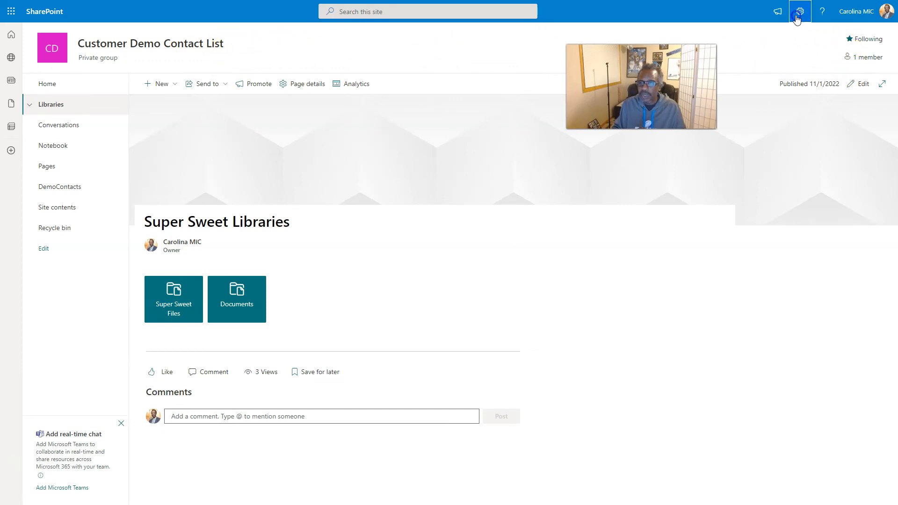
click(800, 11)
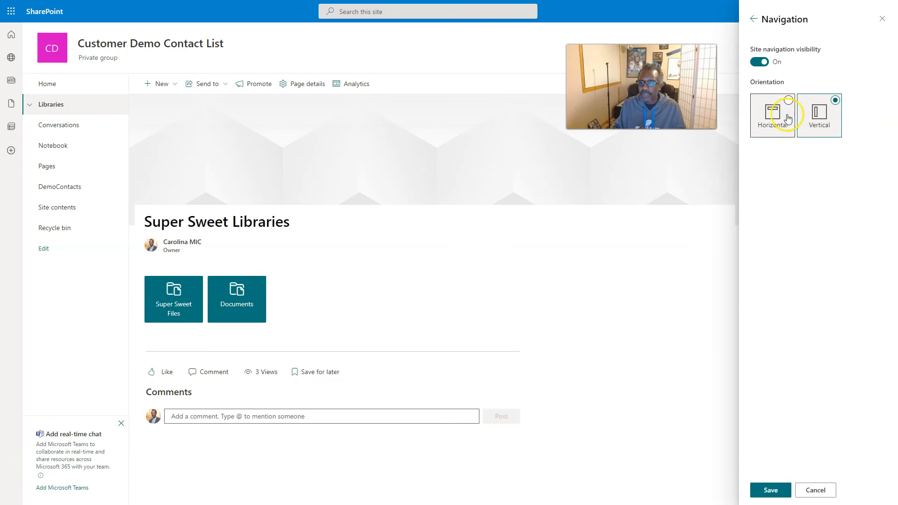
click(771, 115)
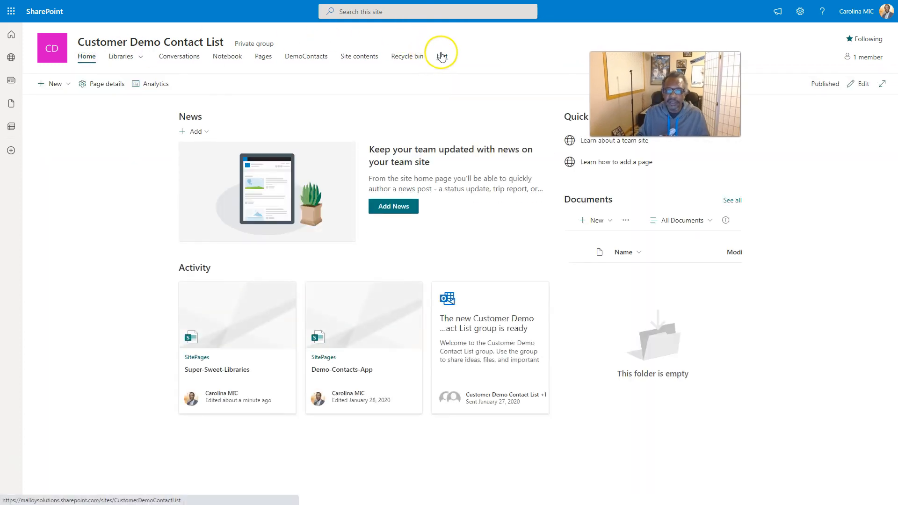
Step: Dismiss the new-entry form, set navigation orientation to Vertical, and close Settings
click(442, 55)
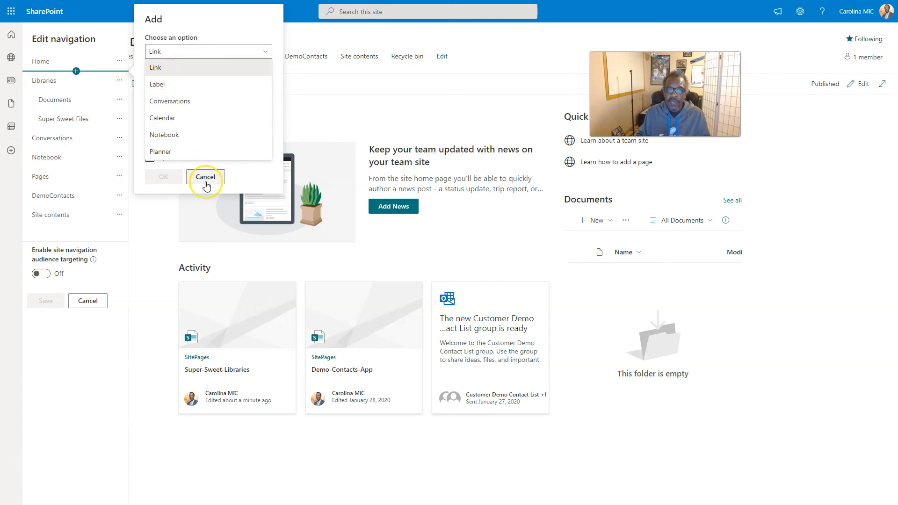
click(205, 176)
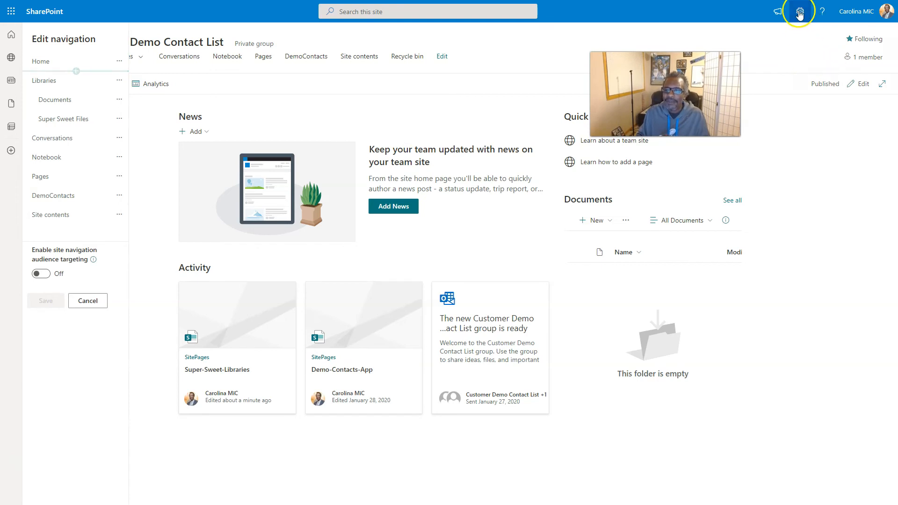
click(799, 11)
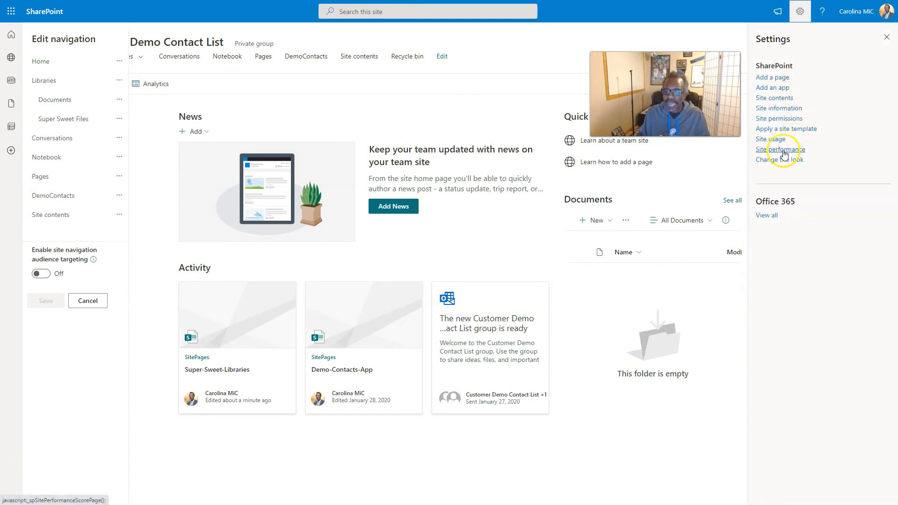
click(780, 160)
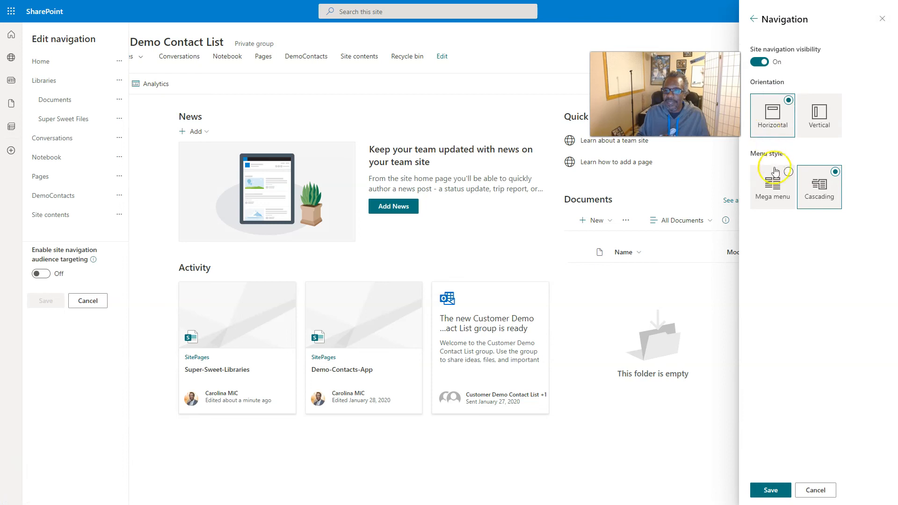
click(819, 112)
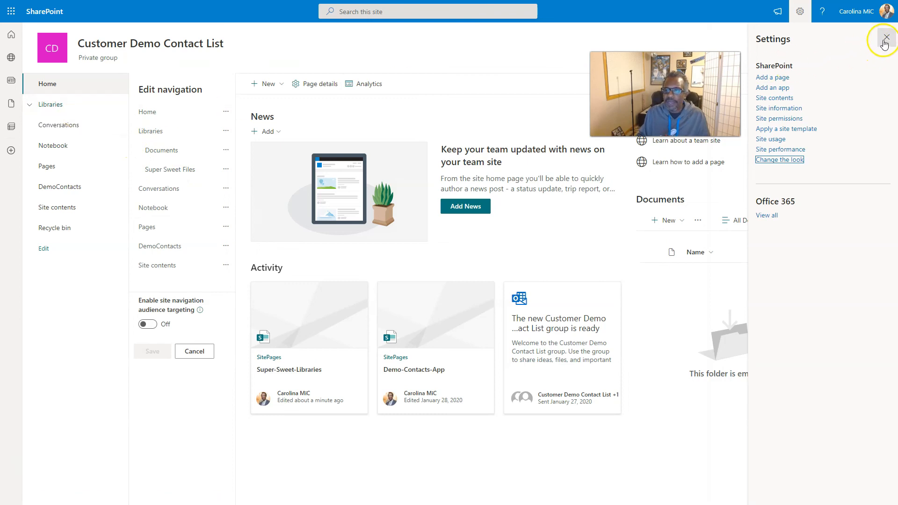
click(886, 44)
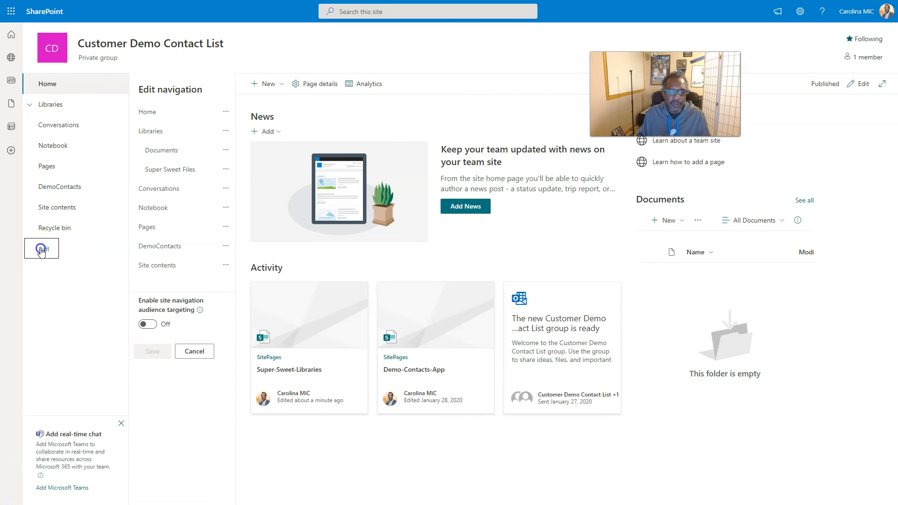
Step: Draft a navigation link to the Super-Sweet-Libraries page URL, then cancel it and exit editing
click(41, 248)
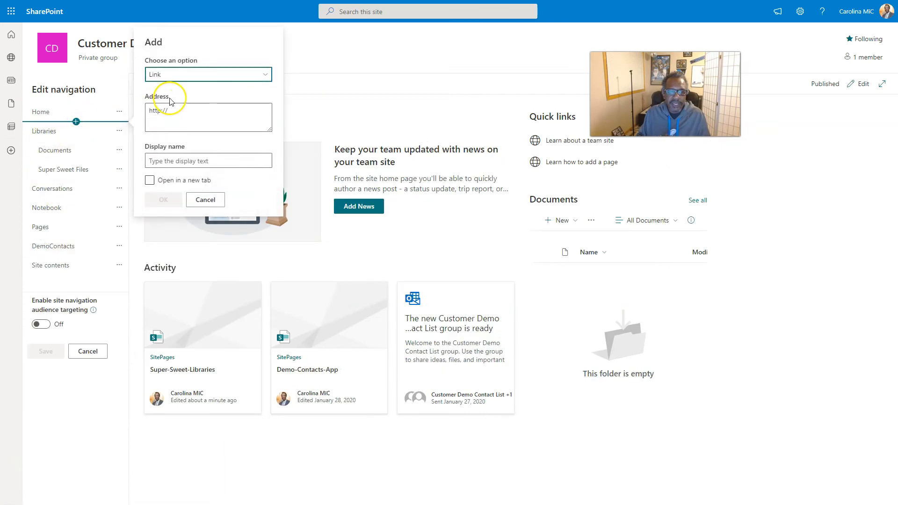
click(208, 117)
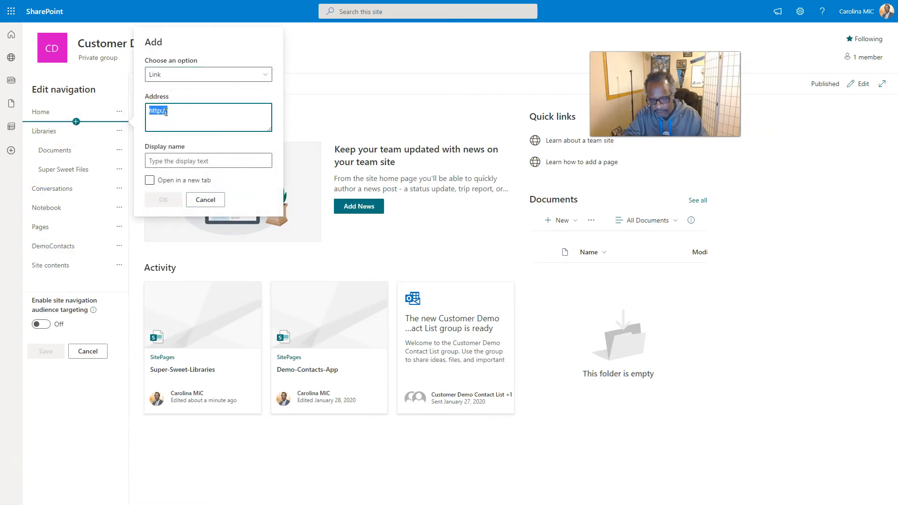
text(https://malloysolutions.sharepoint.com/sites/CustomerDemoContactList/SitePages/Super-Sweet-Libraries.aspx)
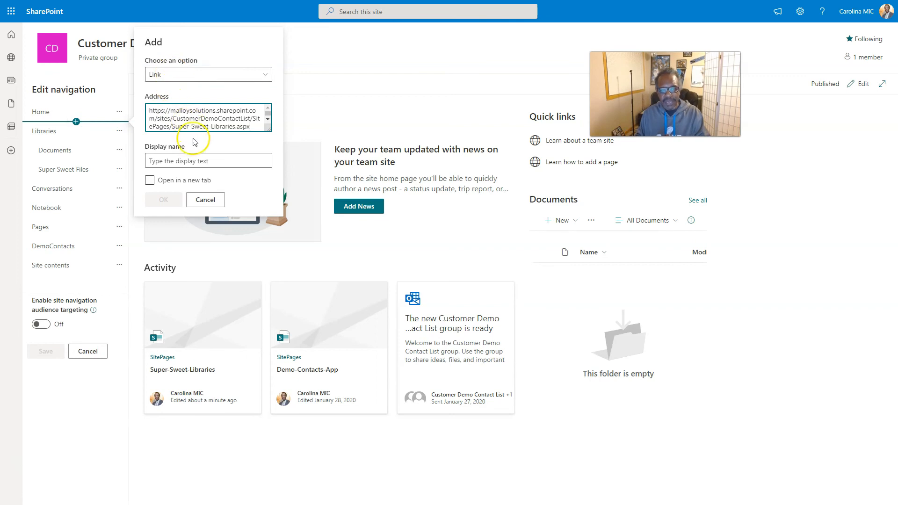
click(208, 160)
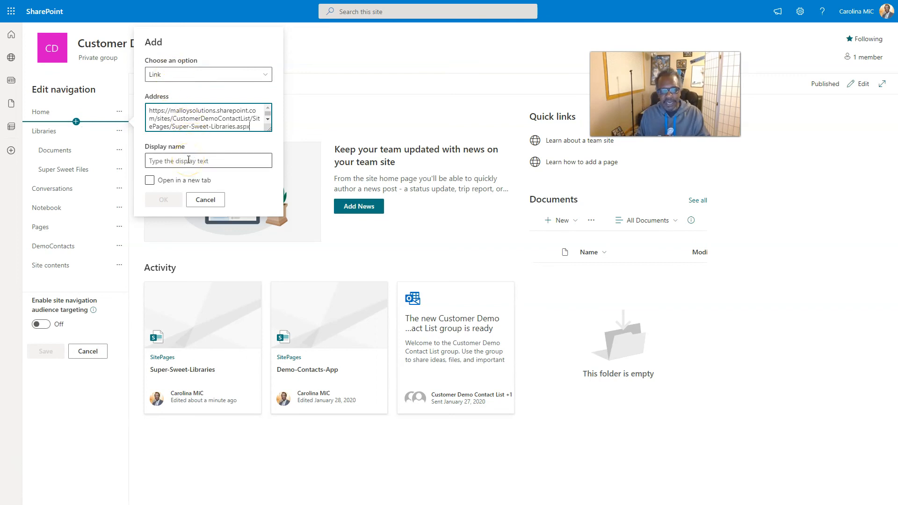
click(205, 199)
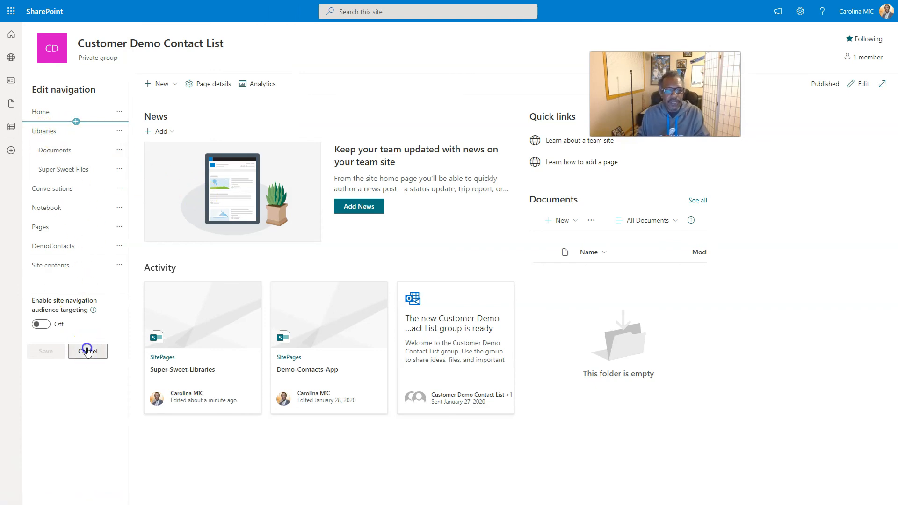
click(87, 351)
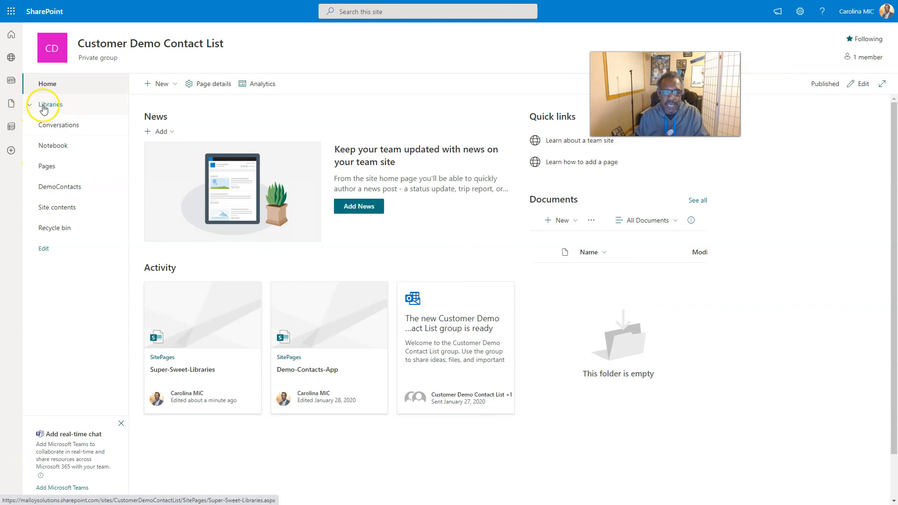
mouse_move(48, 106)
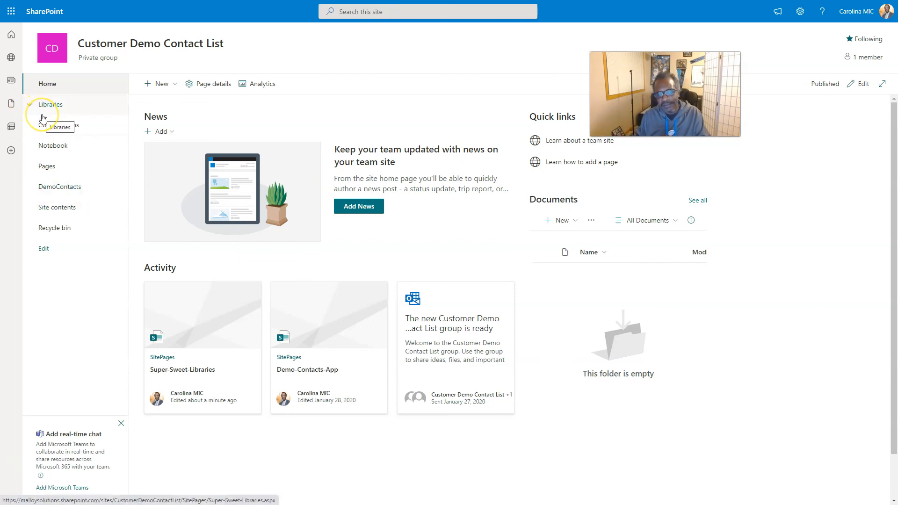
click(51, 104)
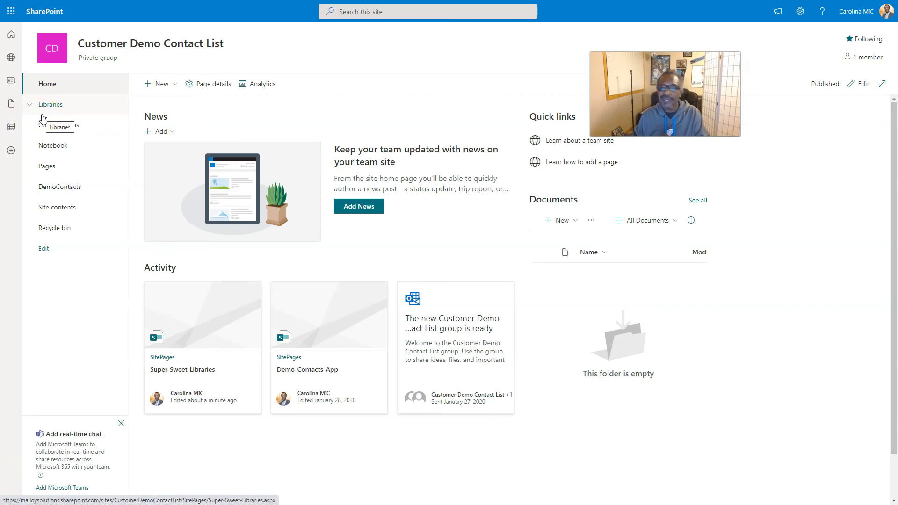